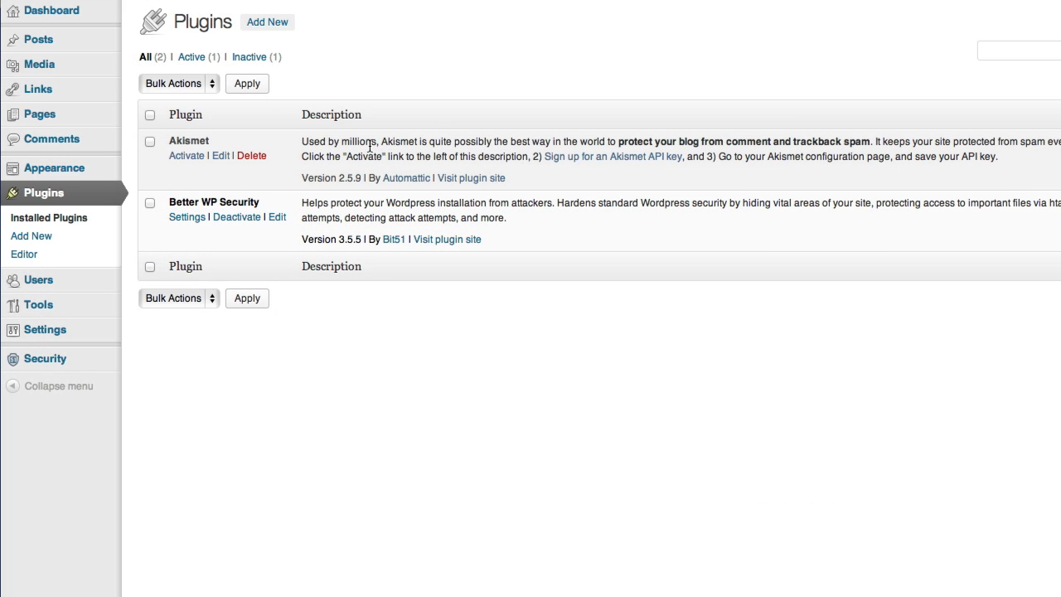
{"action": "mouse_move", "coordinate": [412, 143]}
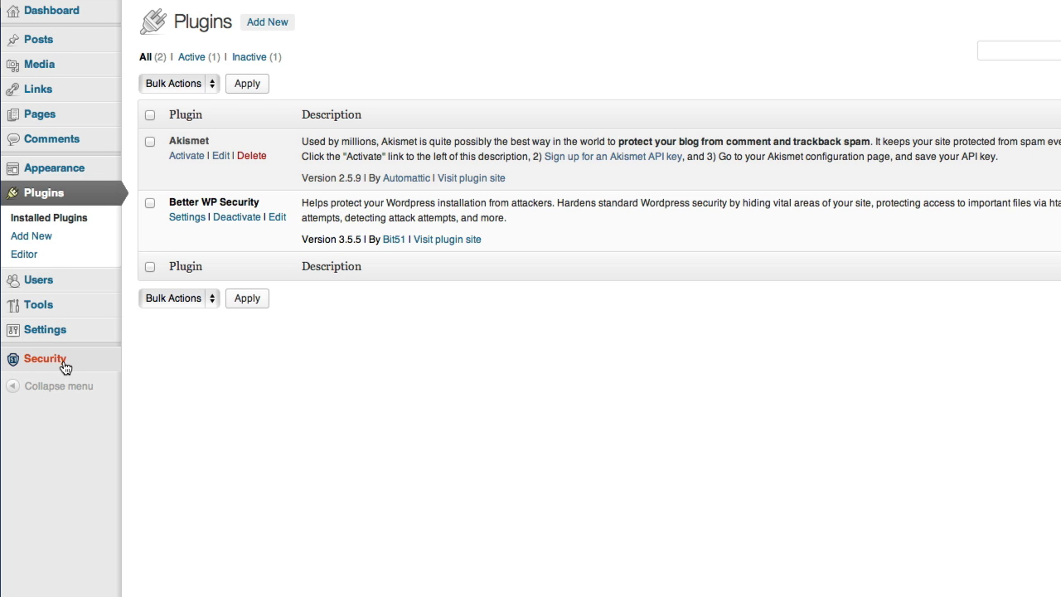
- Go to Better WP Security's System Status page from the Security menu
{"action": "left_click", "coordinate": [45, 358]}
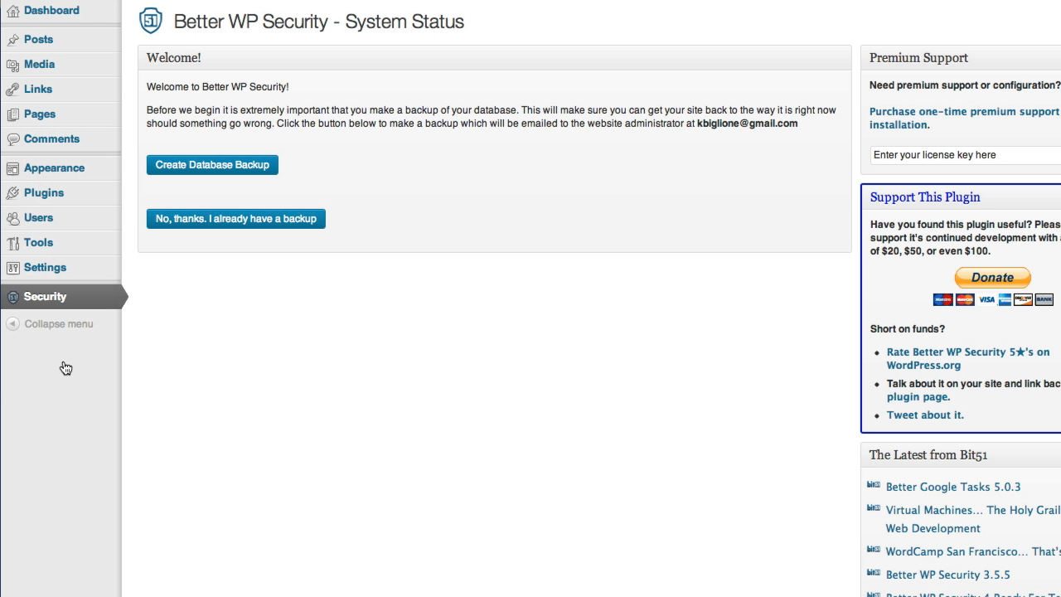
{"action": "mouse_move", "coordinate": [215, 362]}
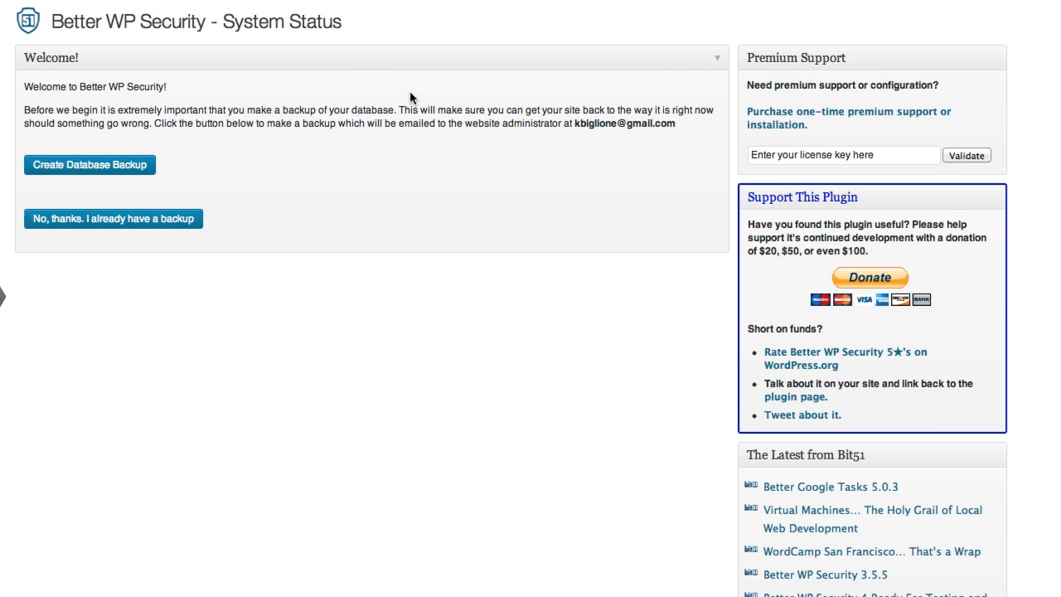
{"action": "mouse_move", "coordinate": [279, 147]}
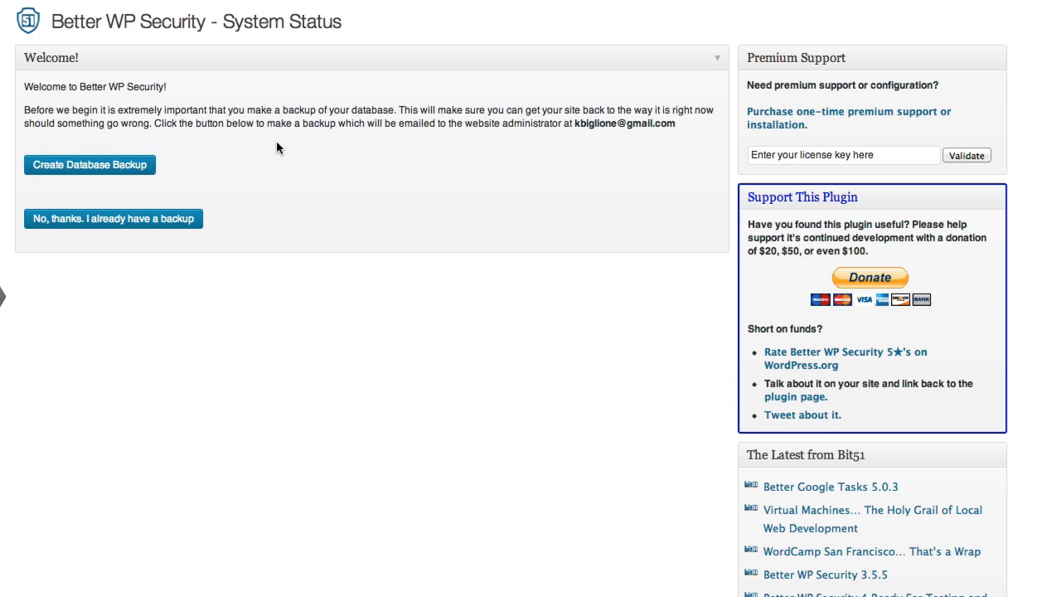
{"action": "mouse_move", "coordinate": [275, 145]}
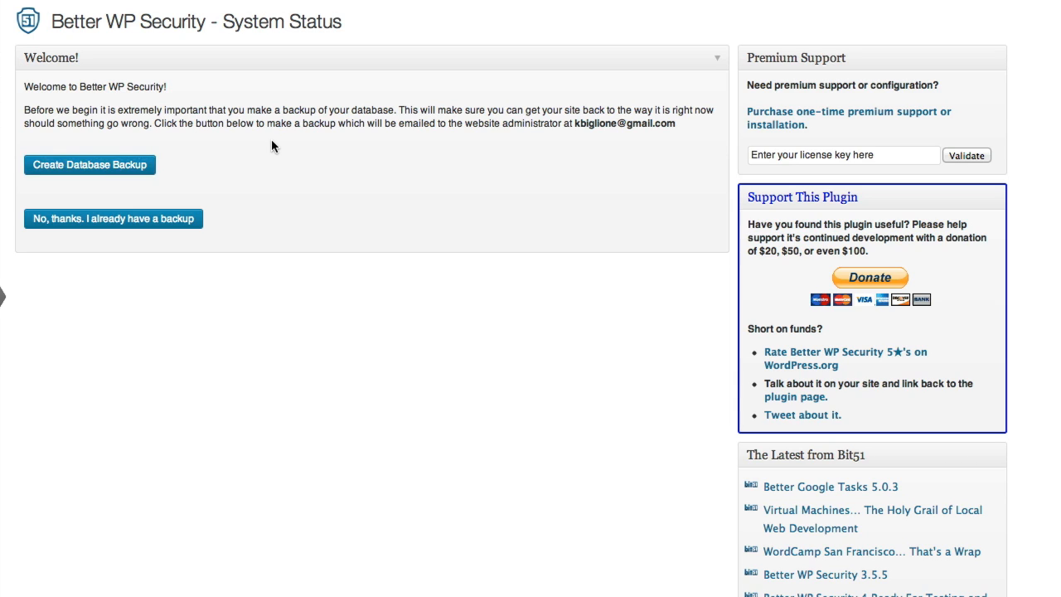
{"action": "mouse_move", "coordinate": [326, 86]}
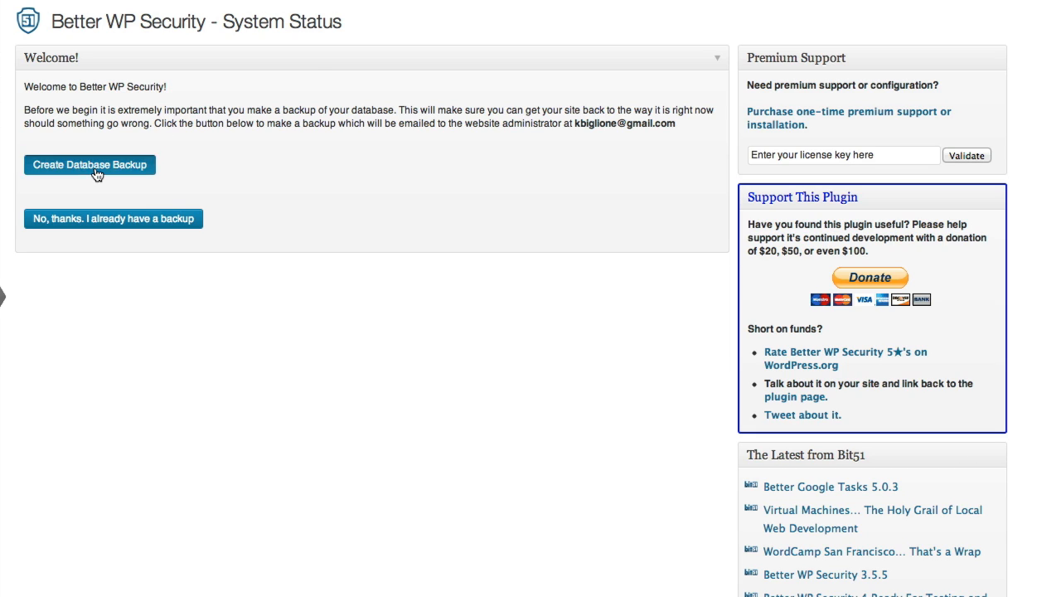
- Create a database backup from the Welcome panel
{"action": "left_click", "coordinate": [89, 164]}
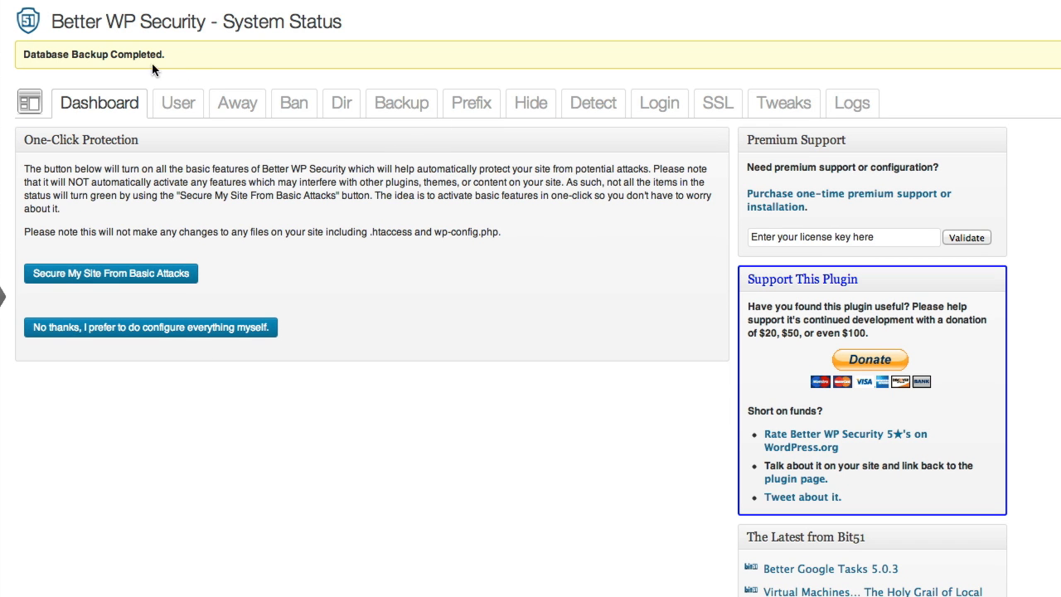
{"action": "mouse_move", "coordinate": [194, 60]}
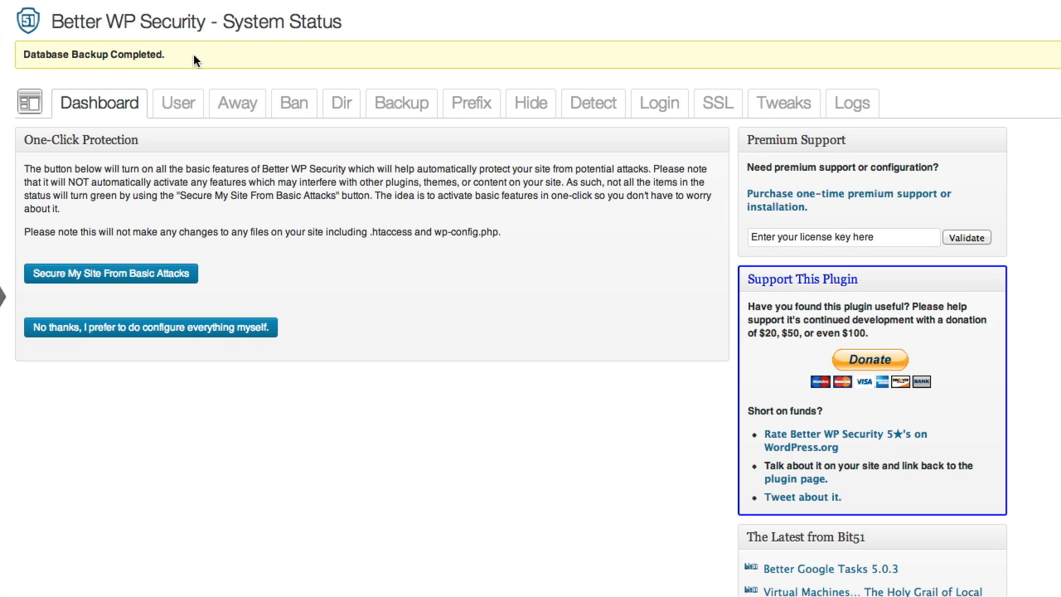
{"action": "mouse_move", "coordinate": [205, 58]}
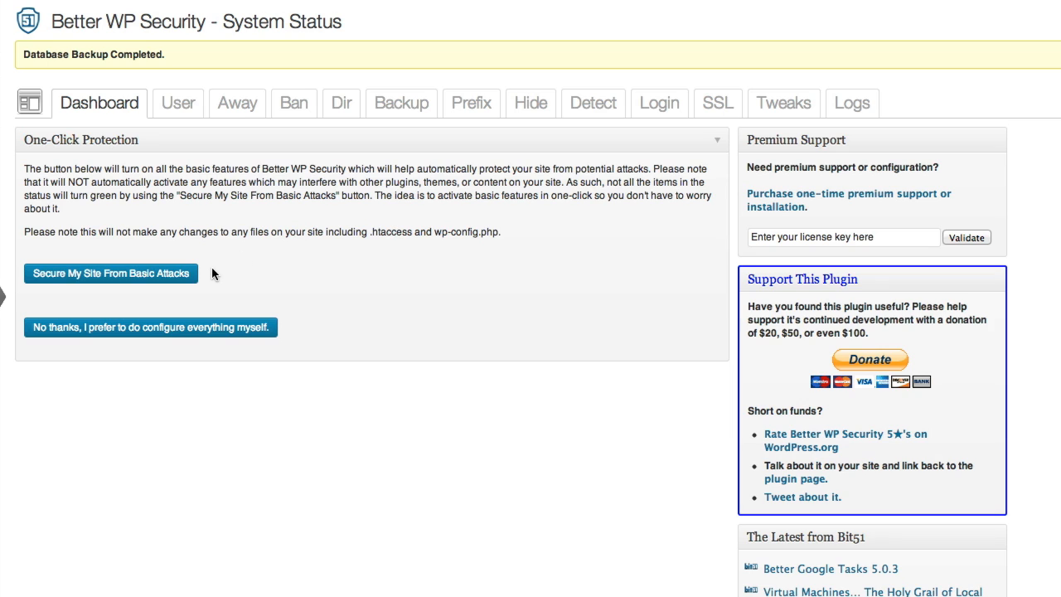
{"action": "mouse_move", "coordinate": [184, 278]}
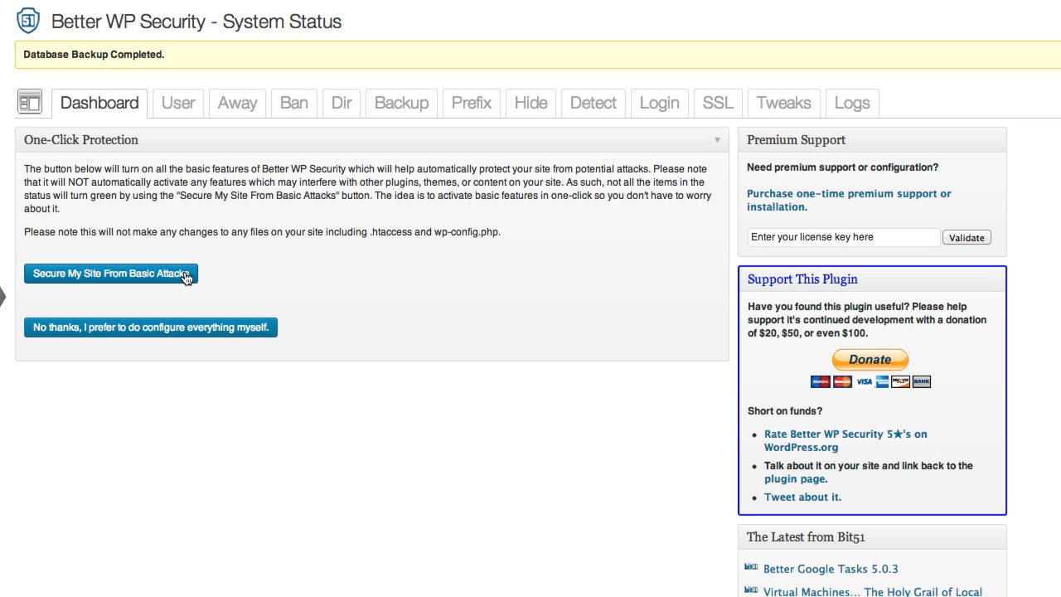
{"action": "mouse_move", "coordinate": [283, 331]}
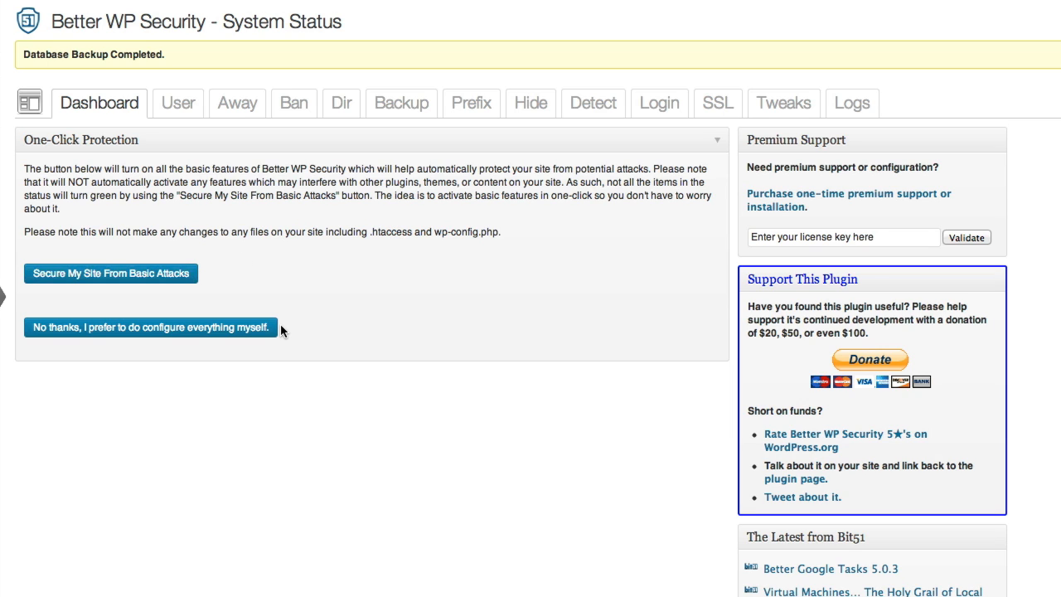
{"action": "mouse_move", "coordinate": [348, 266]}
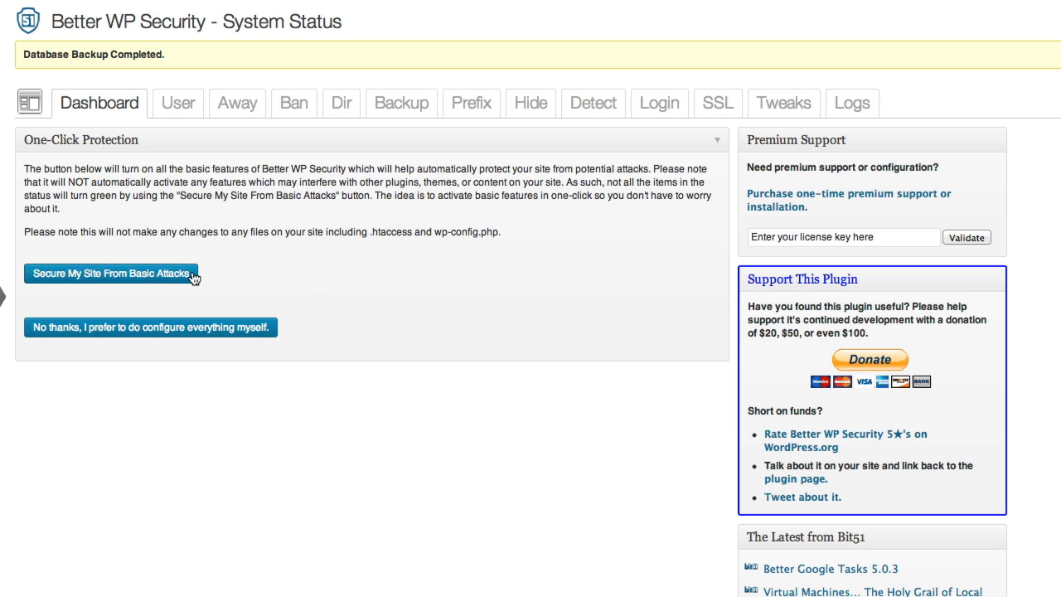
{"action": "mouse_move", "coordinate": [216, 288]}
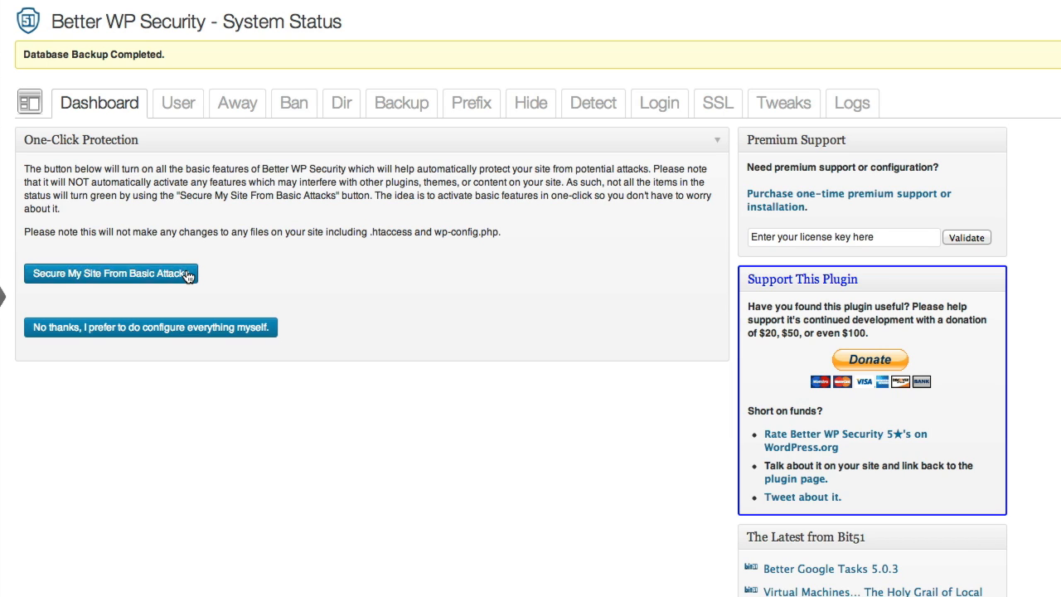
{"action": "mouse_move", "coordinate": [192, 277]}
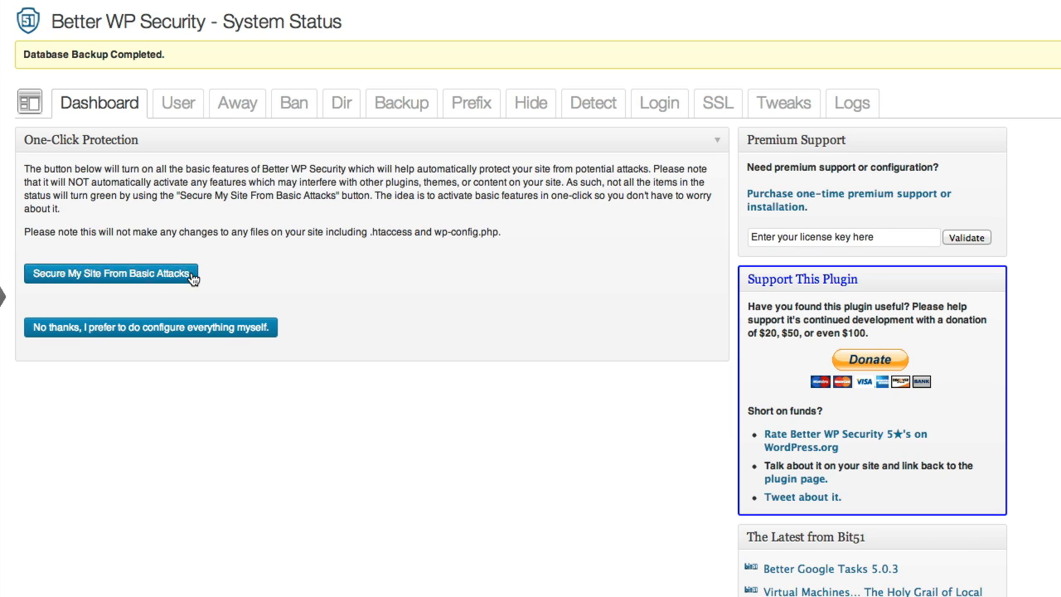
{"action": "mouse_move", "coordinate": [184, 280]}
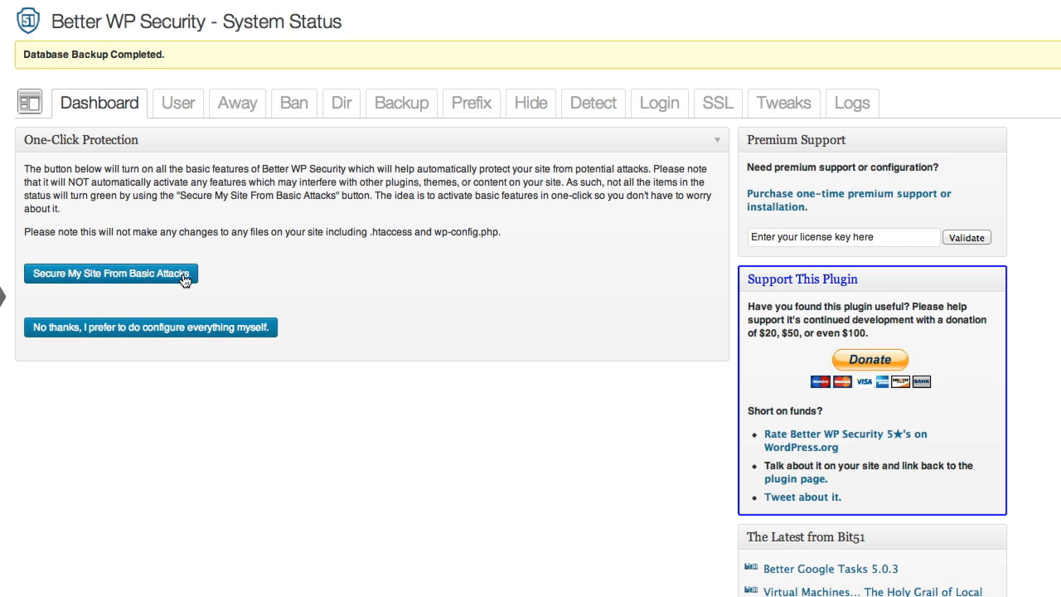
- Apply the one-click 'Secure My Site From Basic Attacks' protection
{"action": "left_click", "coordinate": [112, 274]}
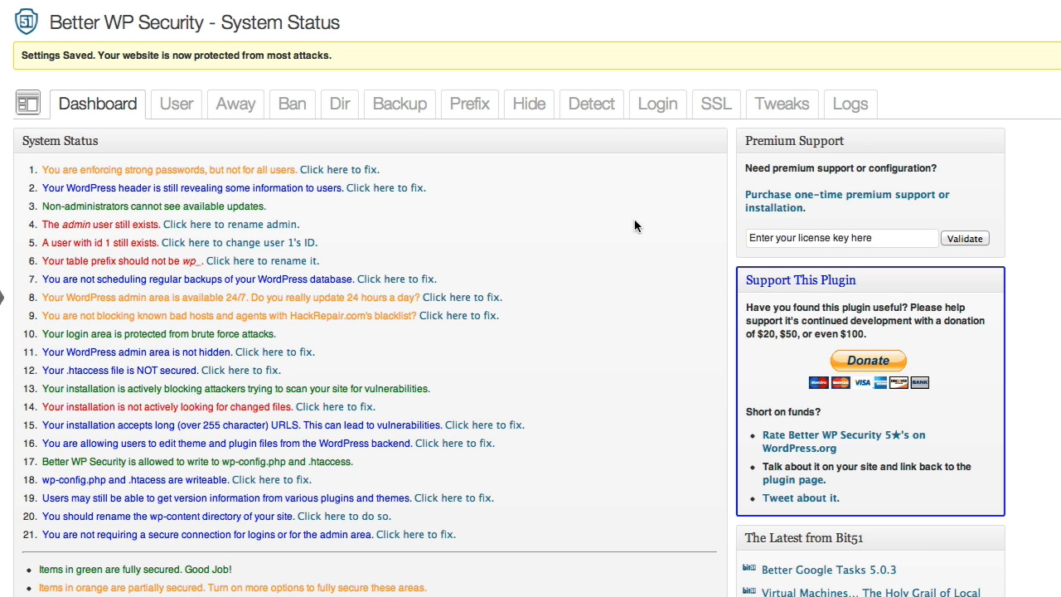
{"action": "mouse_move", "coordinate": [69, 118]}
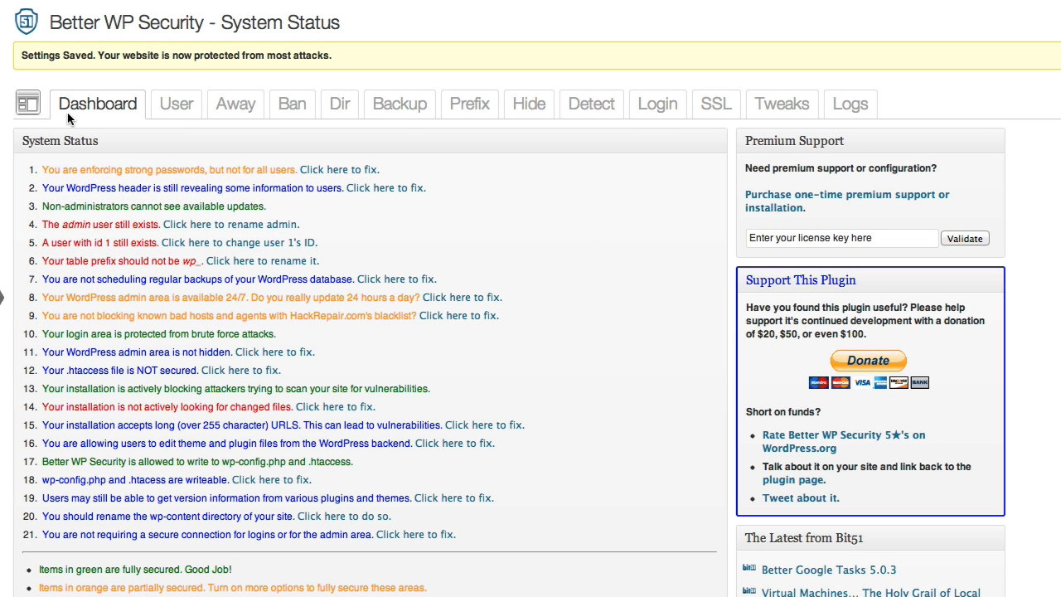
{"action": "mouse_move", "coordinate": [618, 235]}
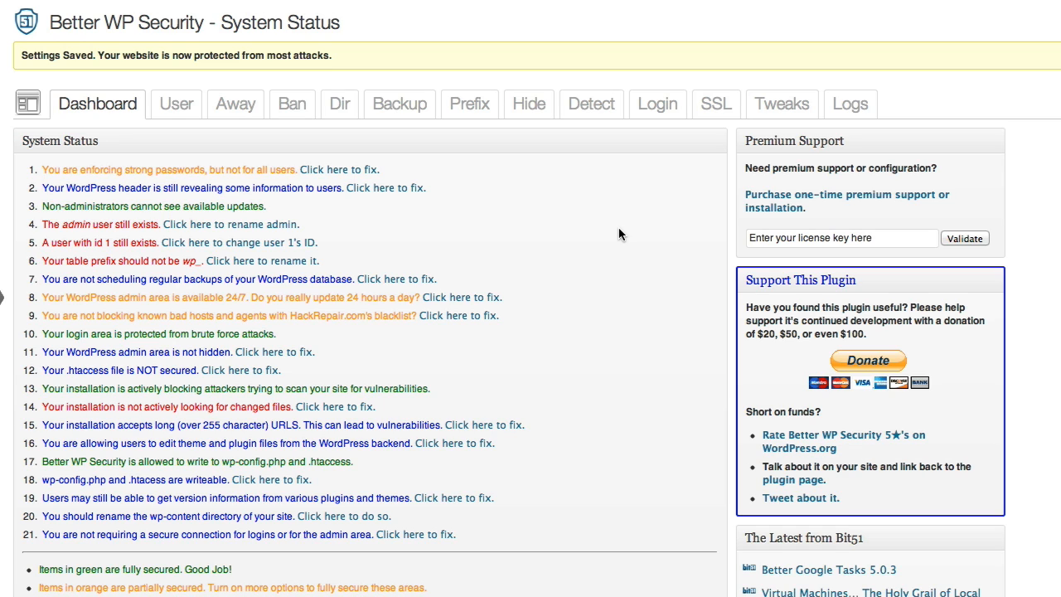
{"action": "mouse_move", "coordinate": [355, 168]}
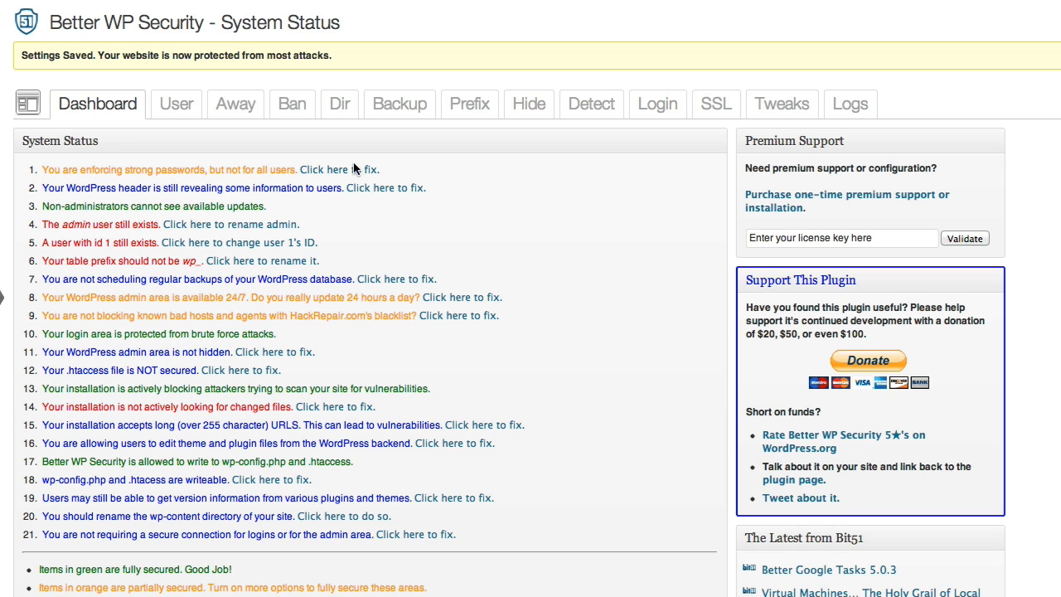
{"action": "mouse_move", "coordinate": [566, 156]}
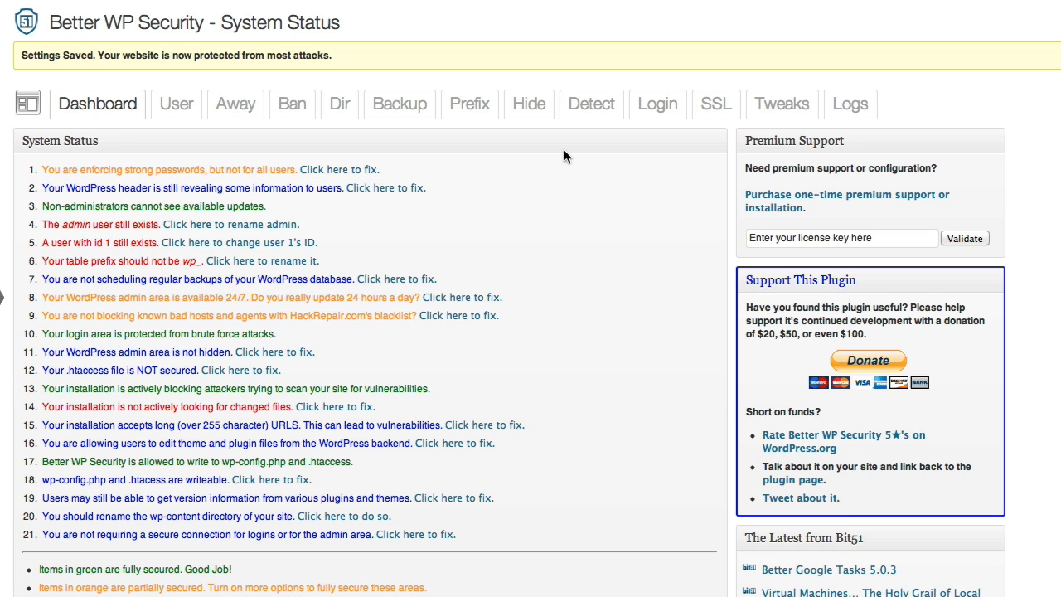
{"action": "mouse_move", "coordinate": [349, 234]}
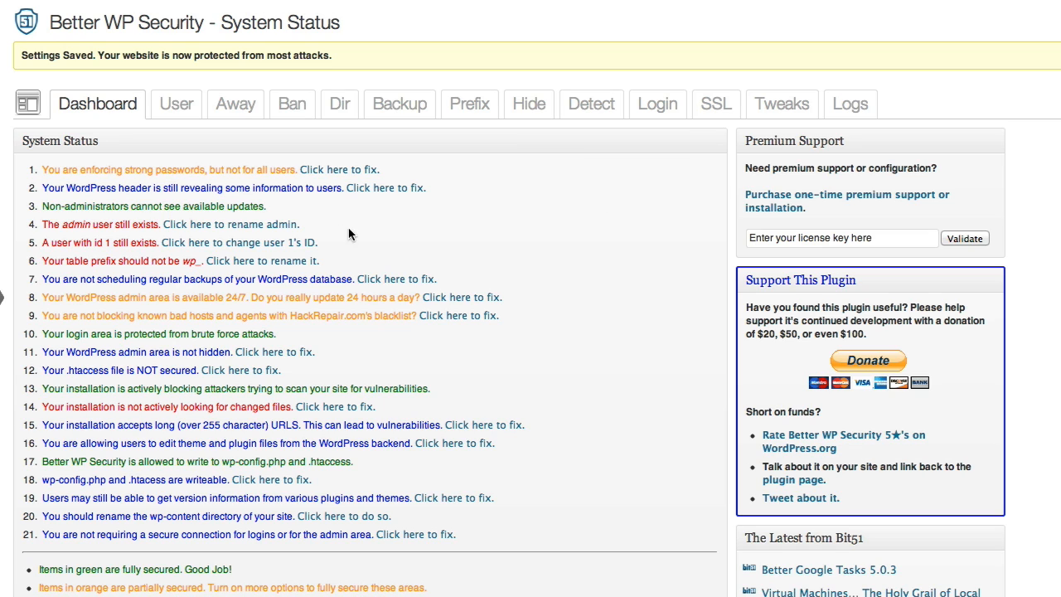
{"action": "mouse_move", "coordinate": [418, 207]}
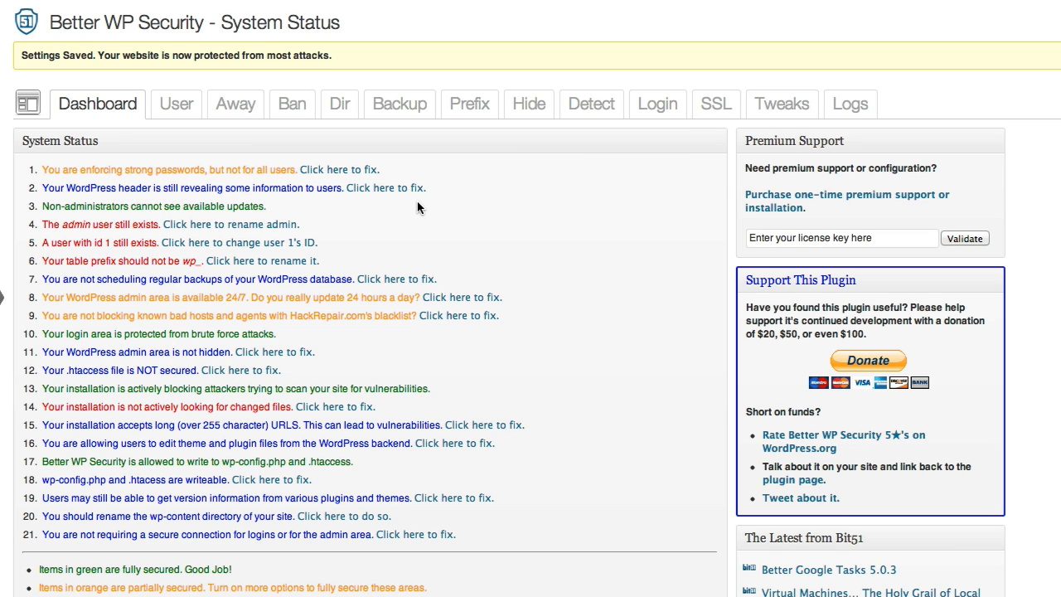
{"action": "mouse_move", "coordinate": [646, 224]}
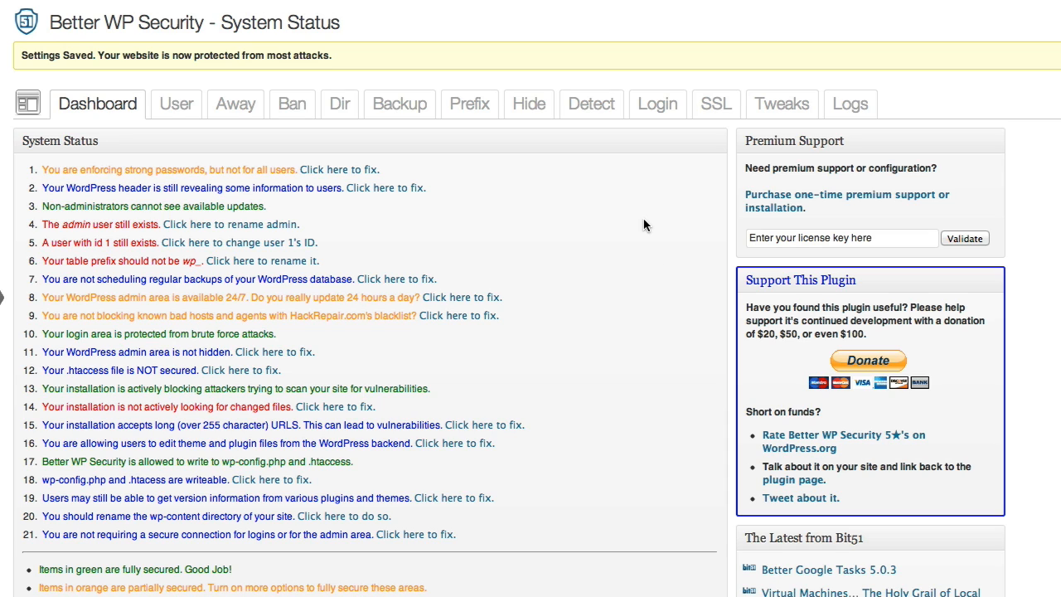
{"action": "mouse_move", "coordinate": [358, 200]}
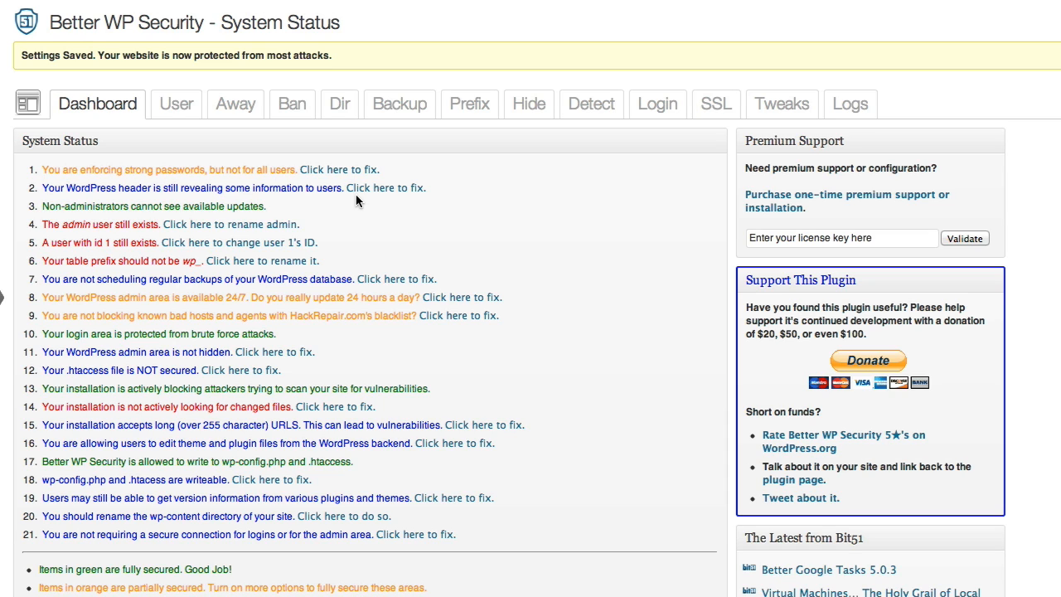
{"action": "mouse_move", "coordinate": [484, 187]}
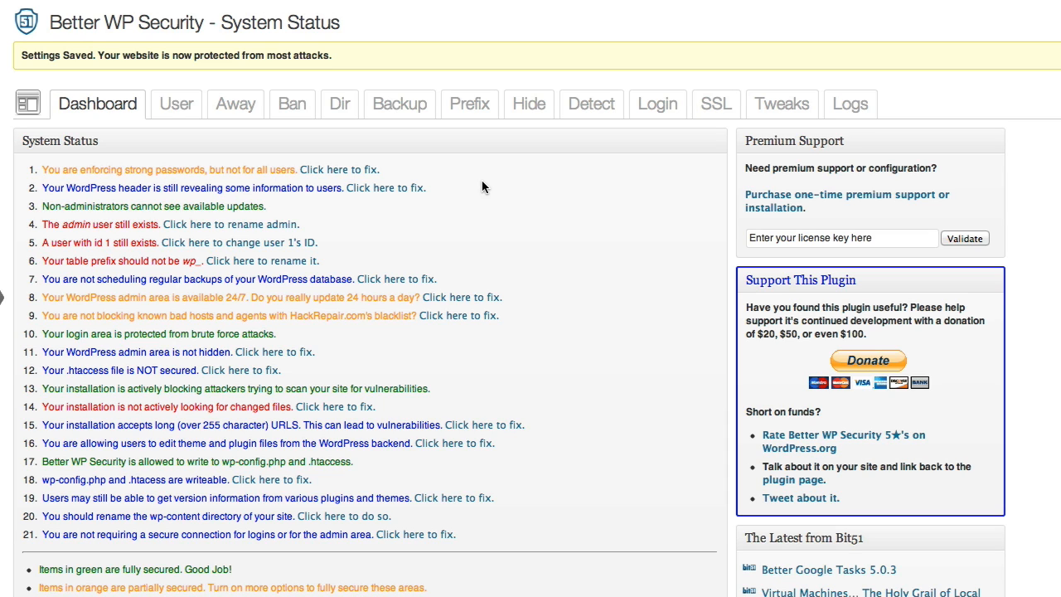
{"action": "mouse_move", "coordinate": [532, 196]}
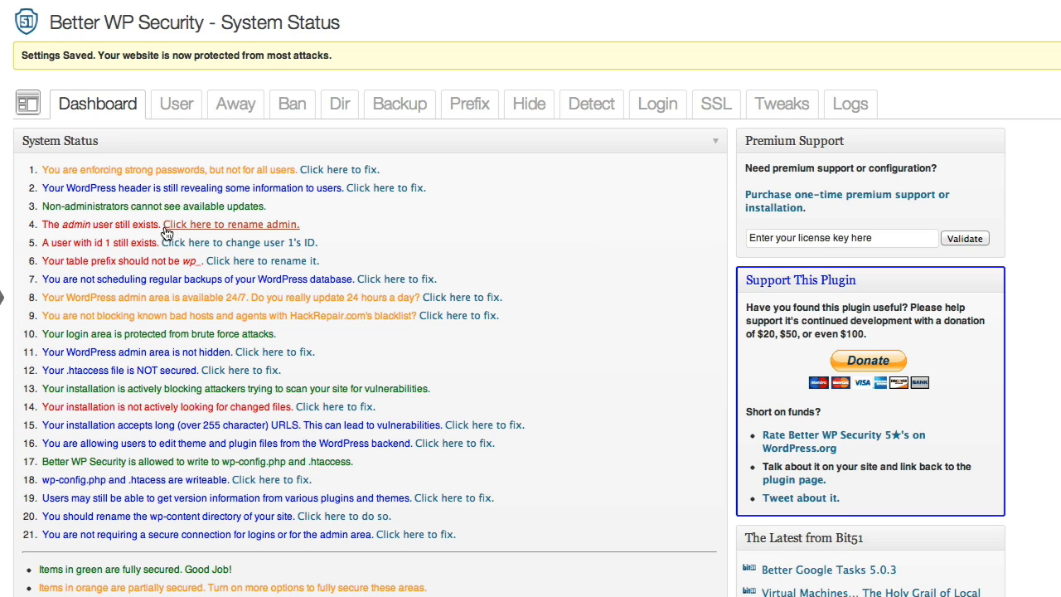
{"action": "mouse_move", "coordinate": [352, 227]}
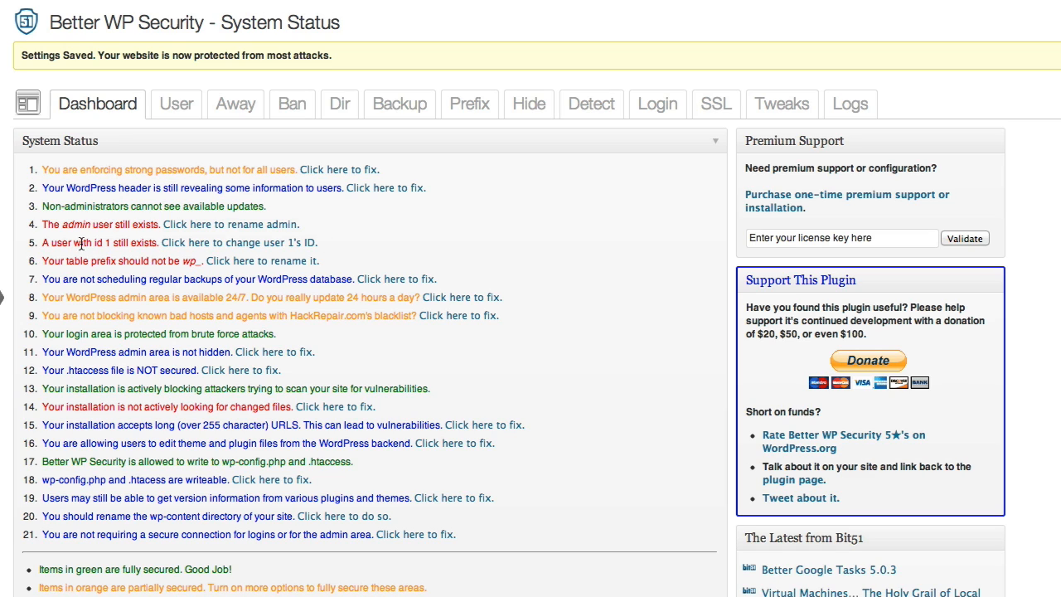
{"action": "mouse_move", "coordinate": [437, 233]}
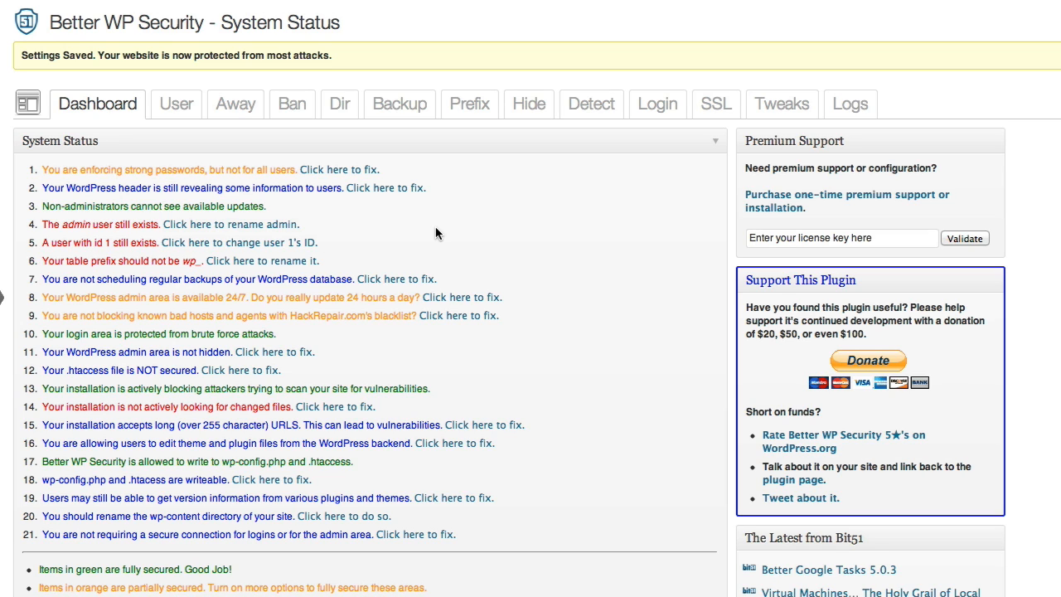
{"action": "mouse_move", "coordinate": [461, 223]}
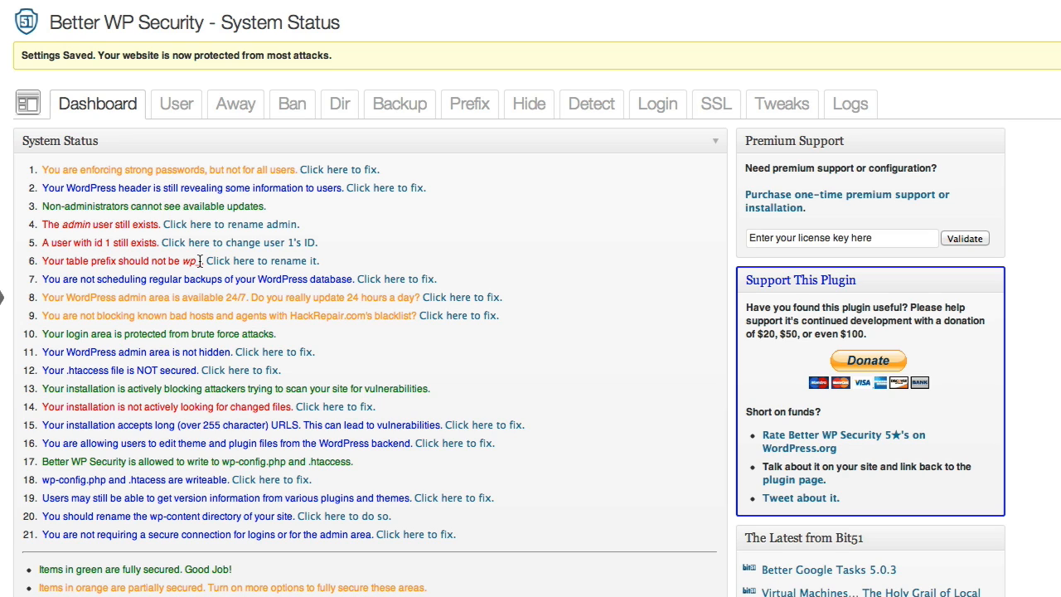
{"action": "mouse_move", "coordinate": [358, 260]}
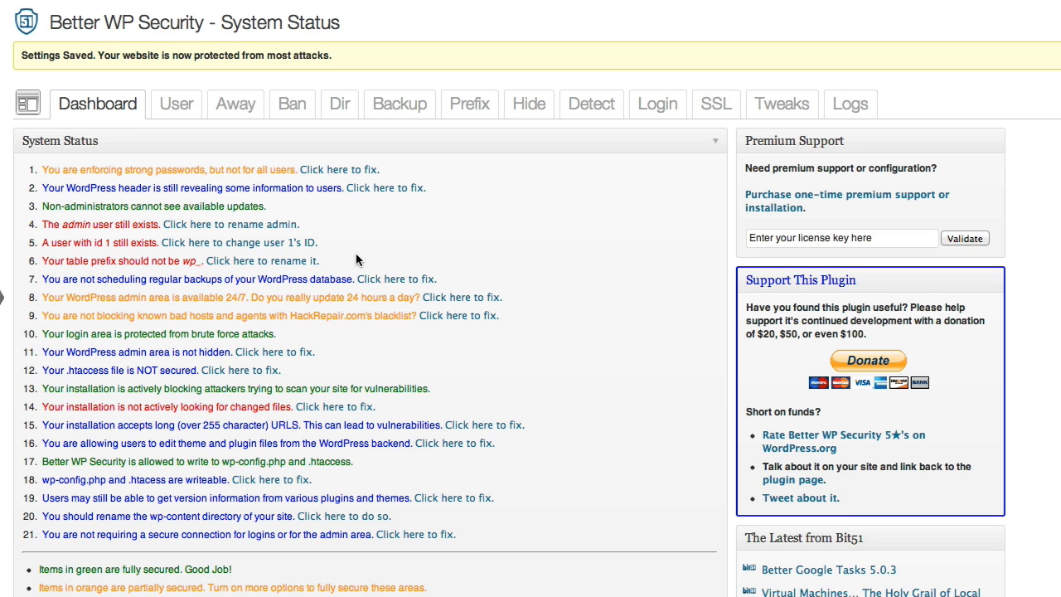
{"action": "mouse_move", "coordinate": [130, 259]}
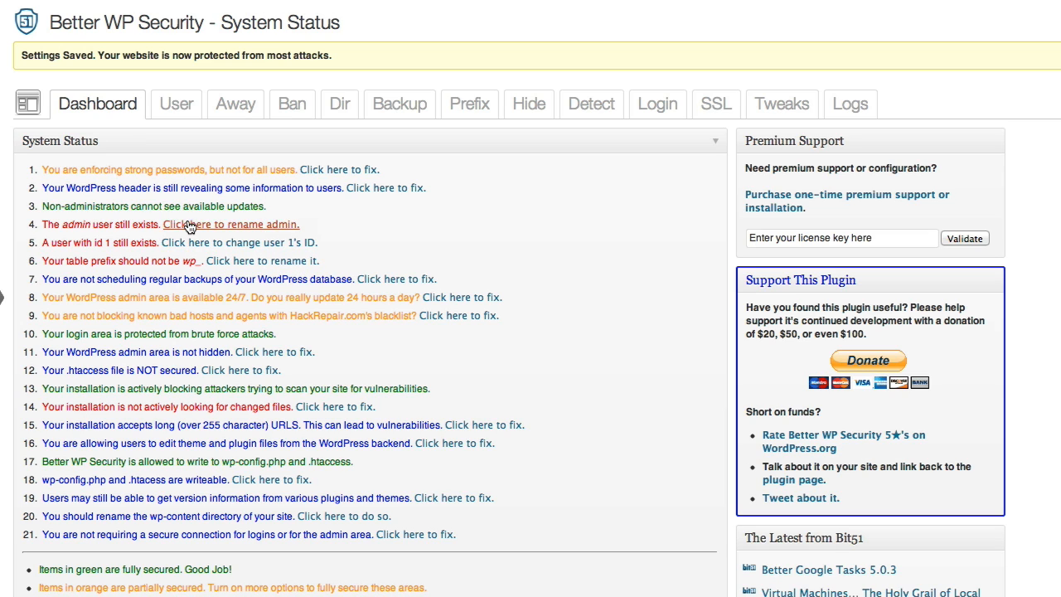
{"action": "mouse_move", "coordinate": [229, 231]}
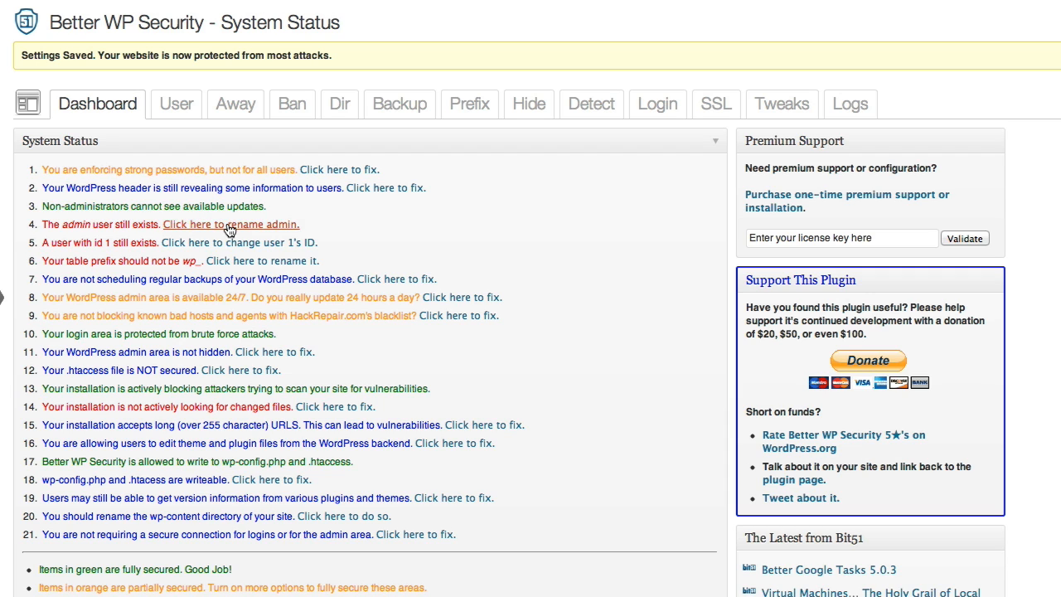
- Change the admin username to 'kirk', ending at the login screen
{"action": "left_click", "coordinate": [230, 223]}
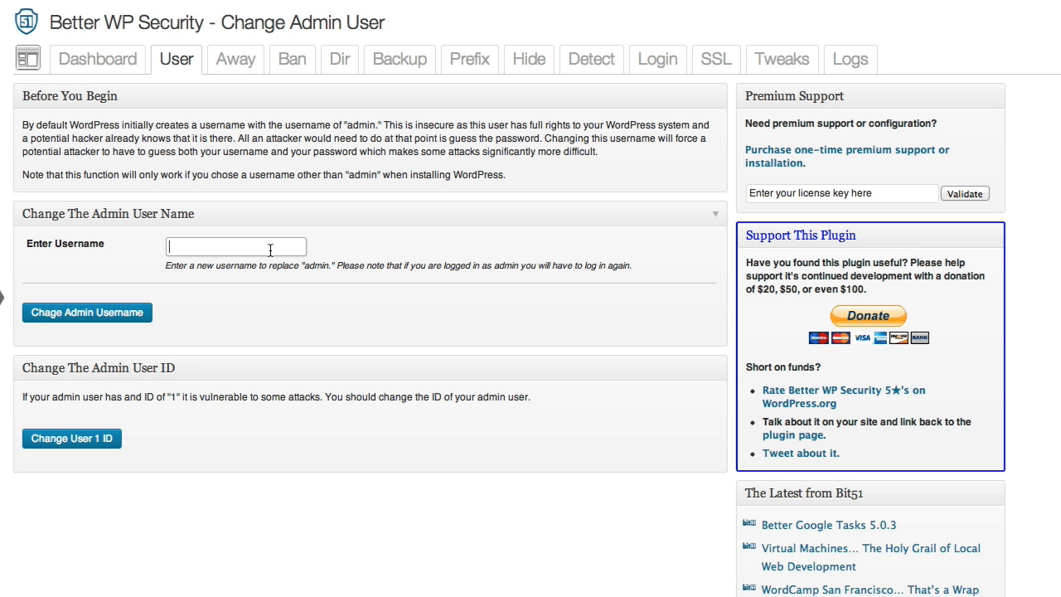
{"action": "type", "text": "kirk"}
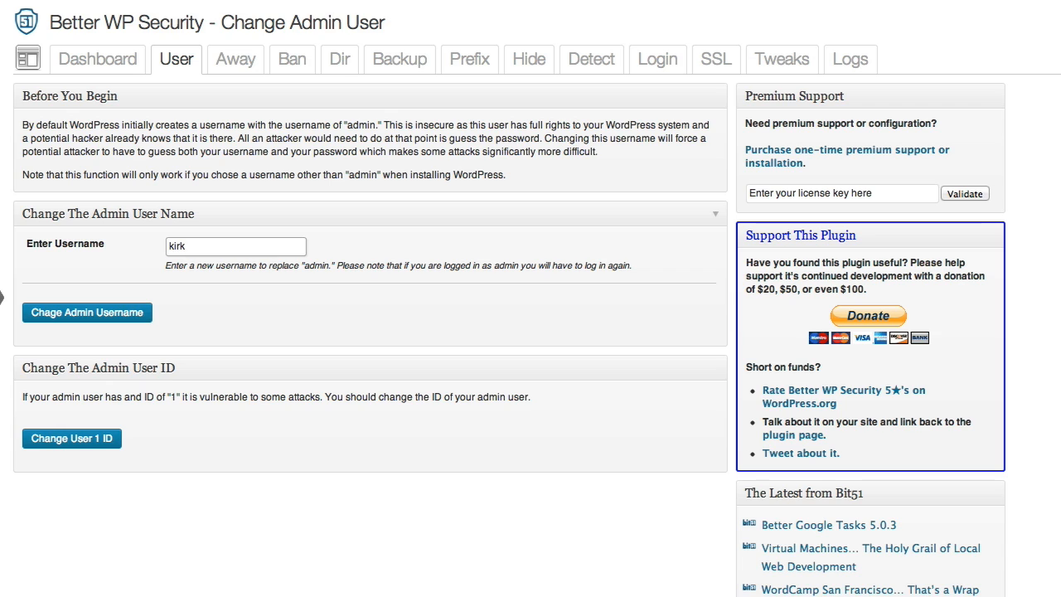
{"action": "left_click", "coordinate": [87, 312]}
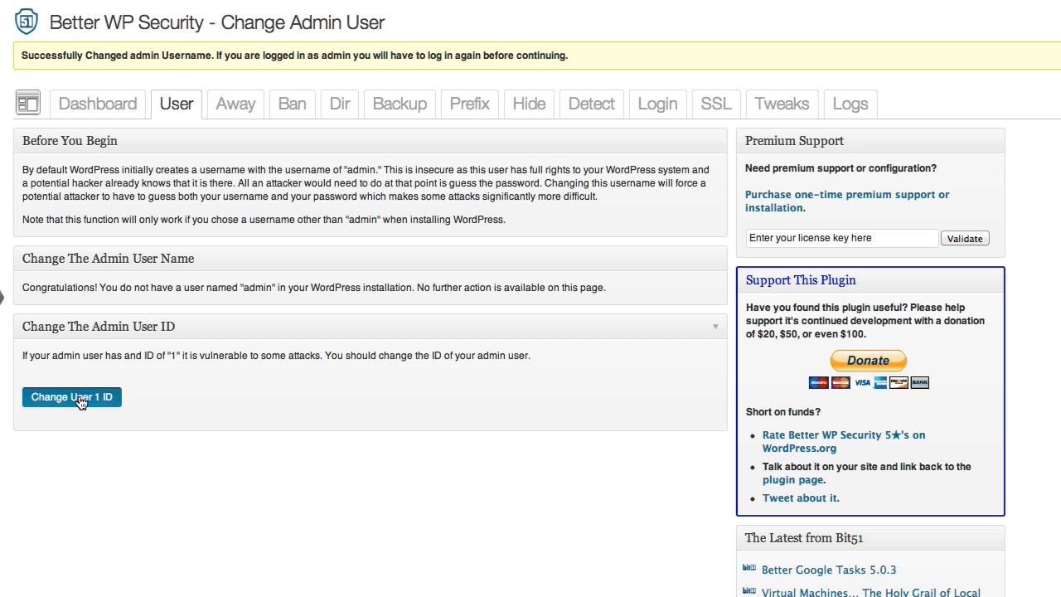
{"action": "left_click", "coordinate": [72, 396]}
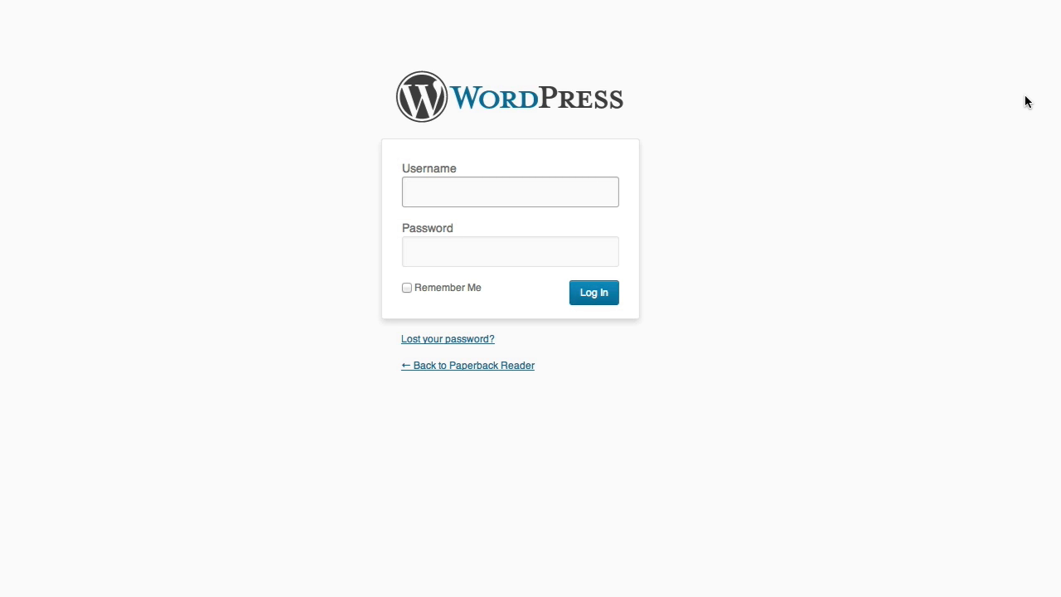
- Log back in with the username 'kirk'
{"action": "type", "text": "kirk"}
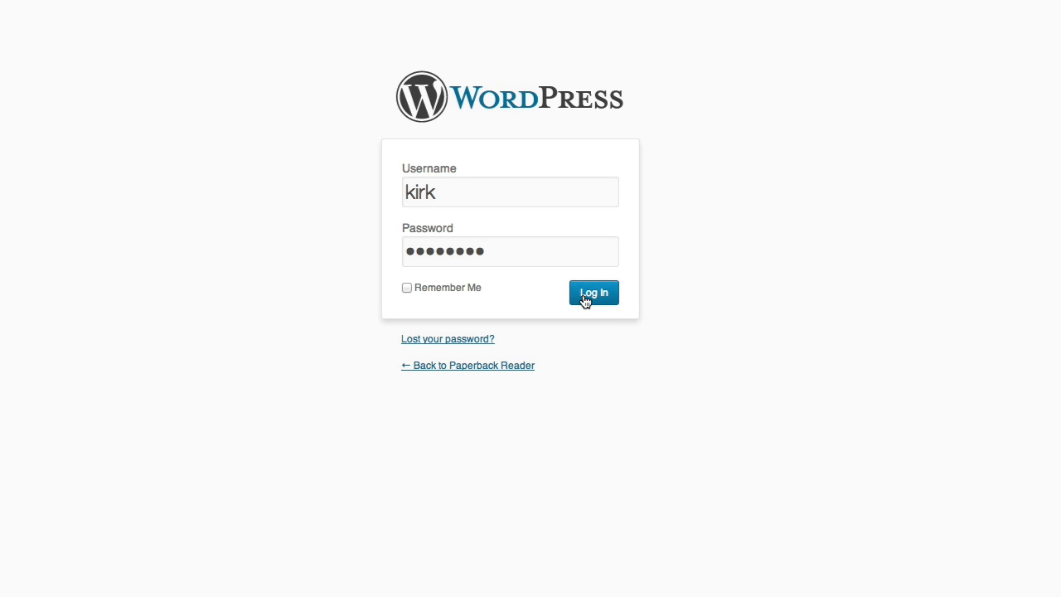
{"action": "left_click", "coordinate": [593, 292]}
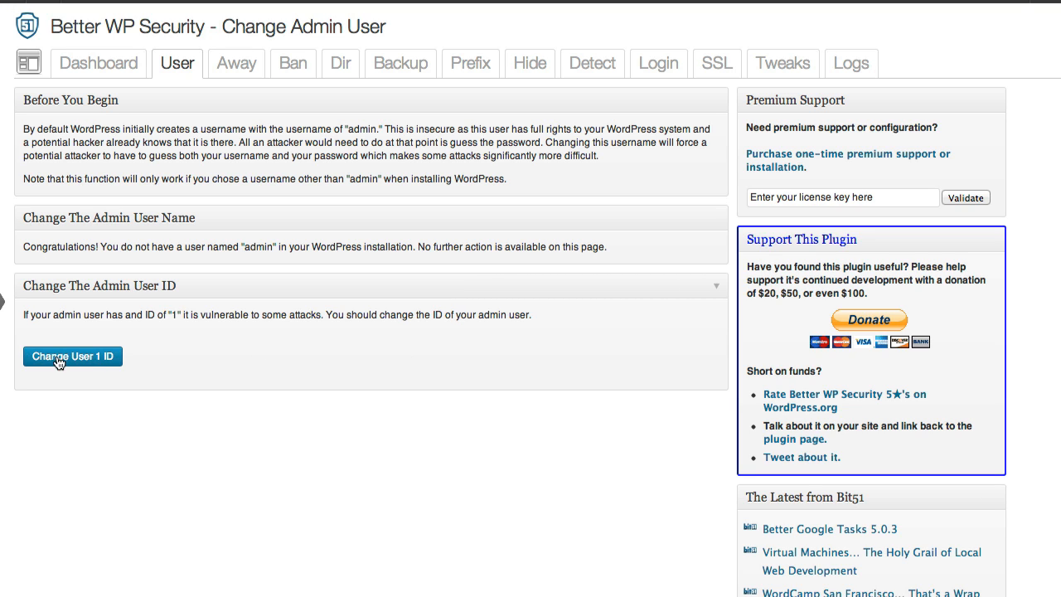
- Change user 1's ID and go back to the System Status dashboard
{"action": "left_click", "coordinate": [73, 355]}
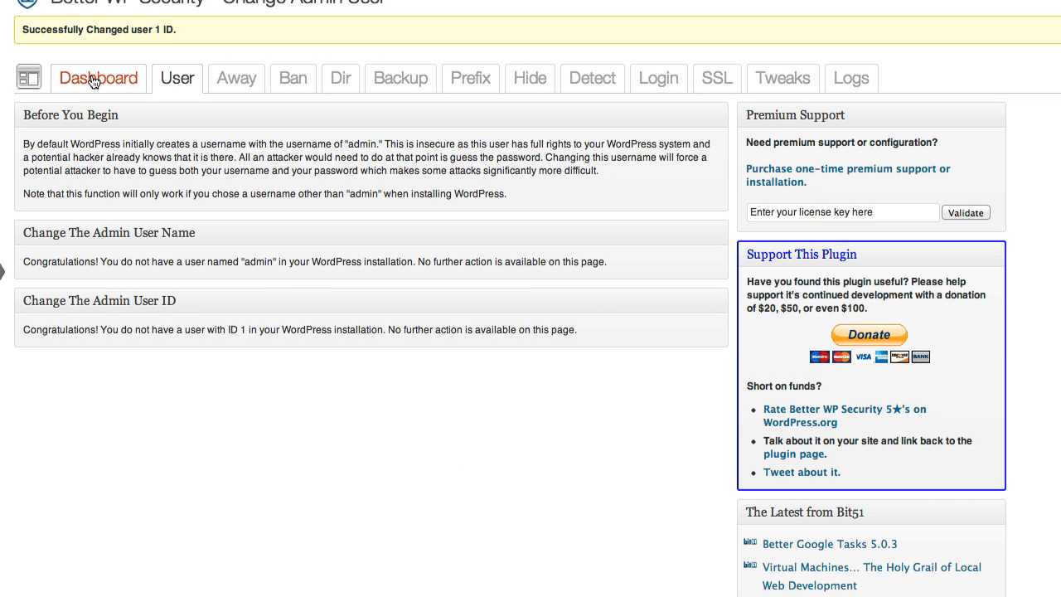
{"action": "left_click", "coordinate": [98, 78]}
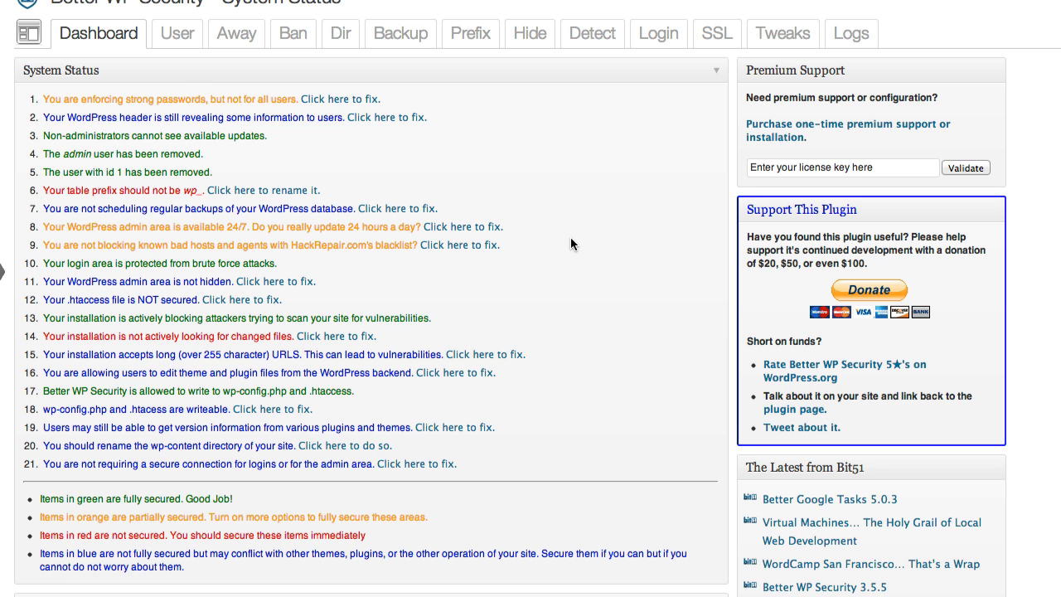
{"action": "mouse_move", "coordinate": [124, 170]}
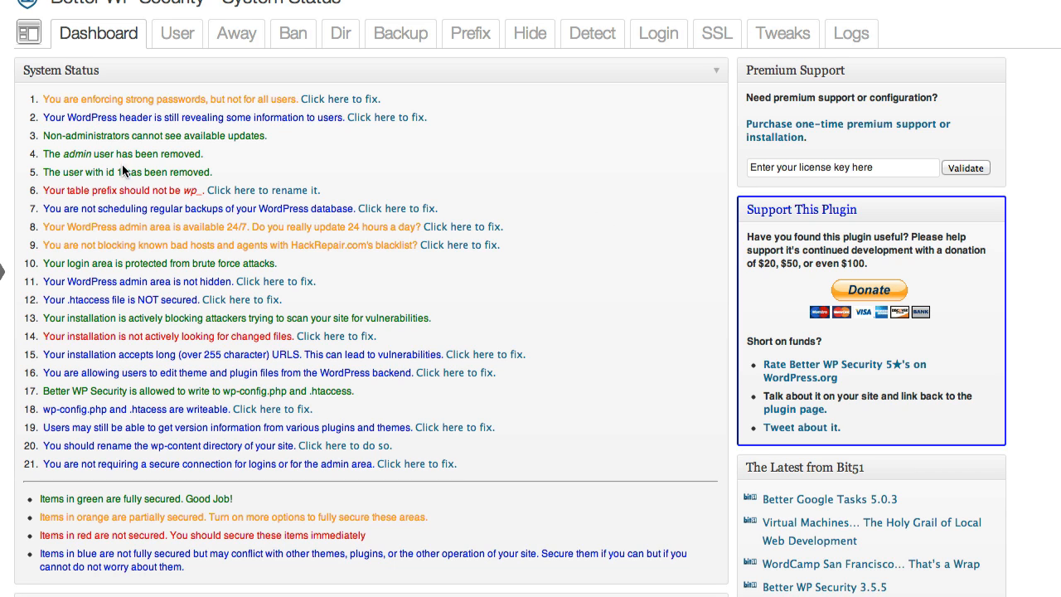
{"action": "mouse_move", "coordinate": [281, 169]}
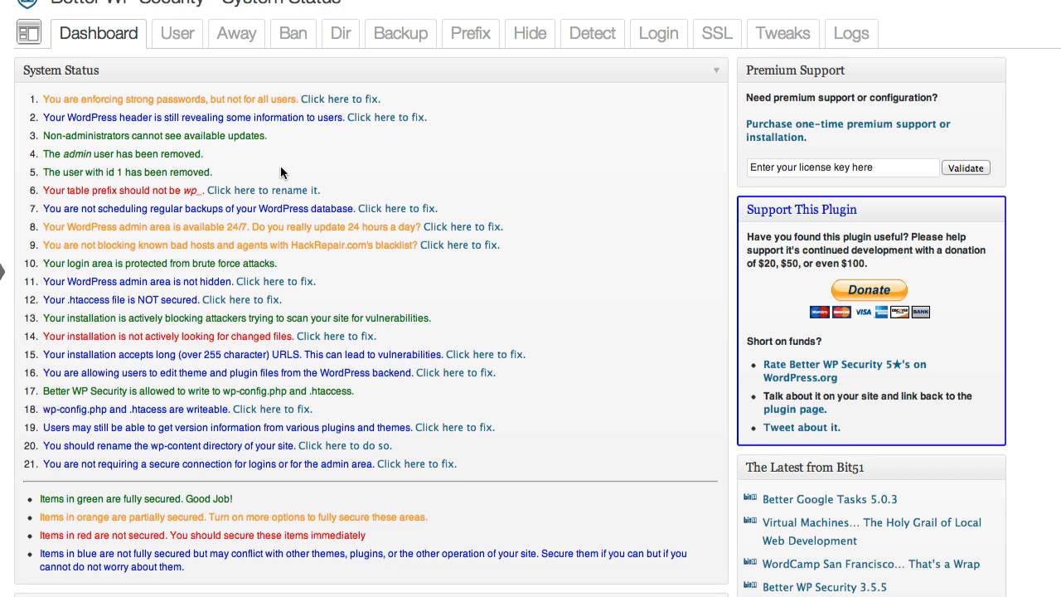
{"action": "mouse_move", "coordinate": [208, 190]}
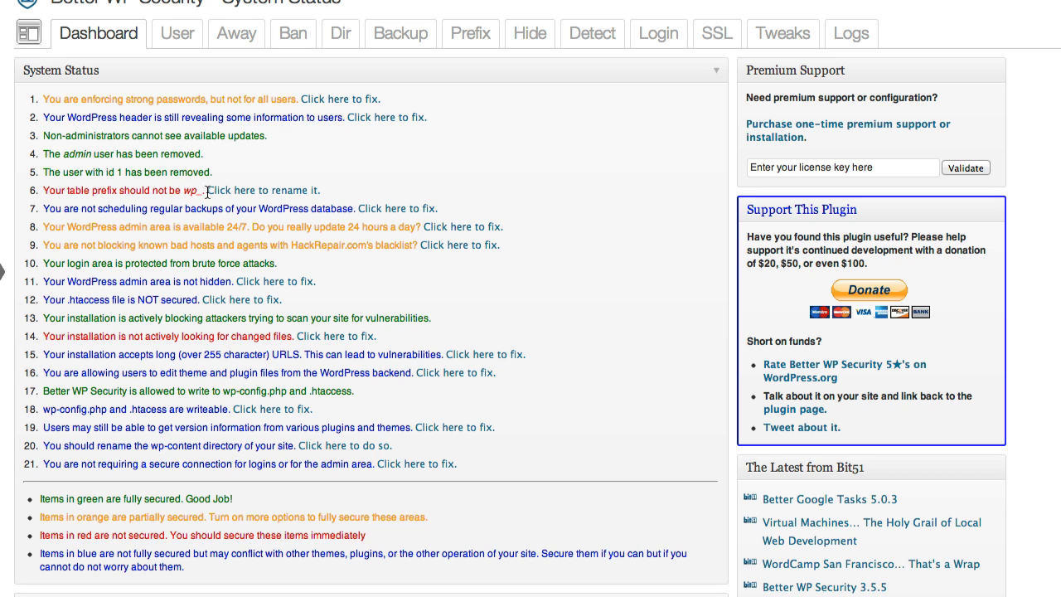
{"action": "mouse_move", "coordinate": [263, 190]}
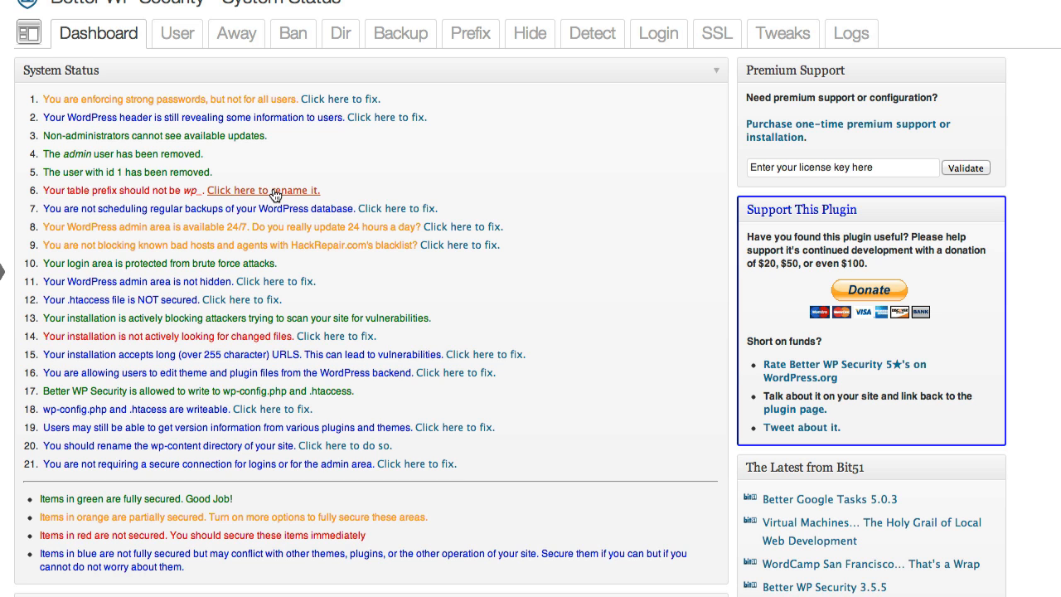
- Replace the wp_ table prefix with the random prefix oiw4e1r2_
{"action": "left_click", "coordinate": [263, 190]}
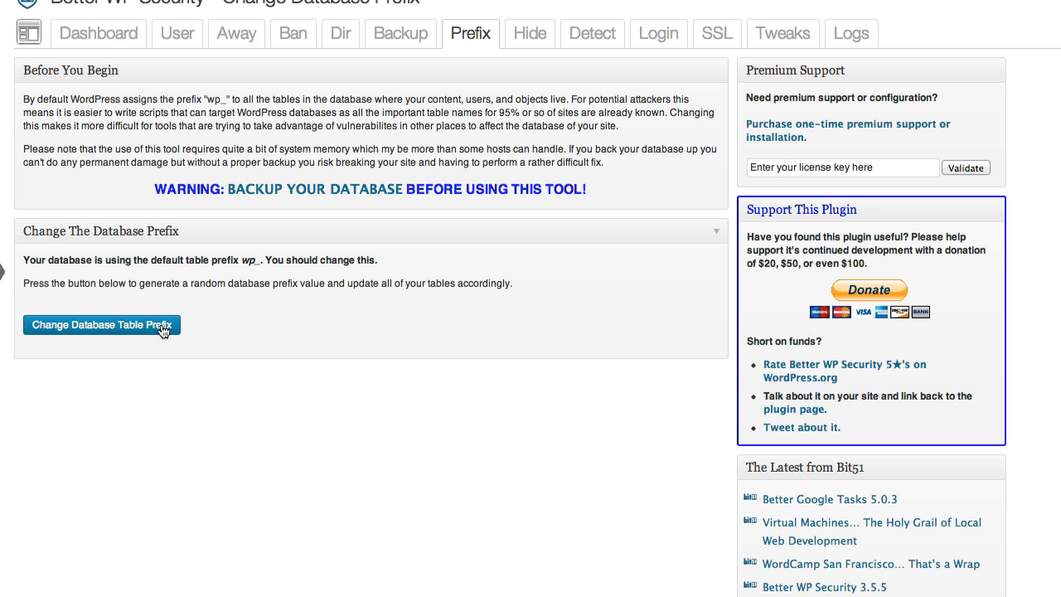
{"action": "left_click", "coordinate": [102, 324]}
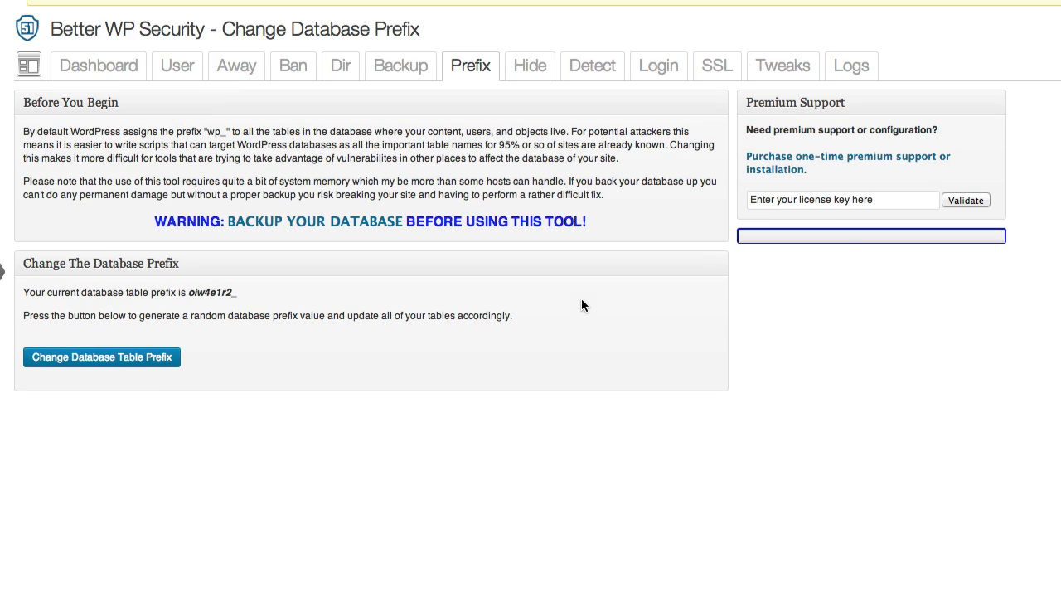
{"action": "left_click", "coordinate": [101, 356]}
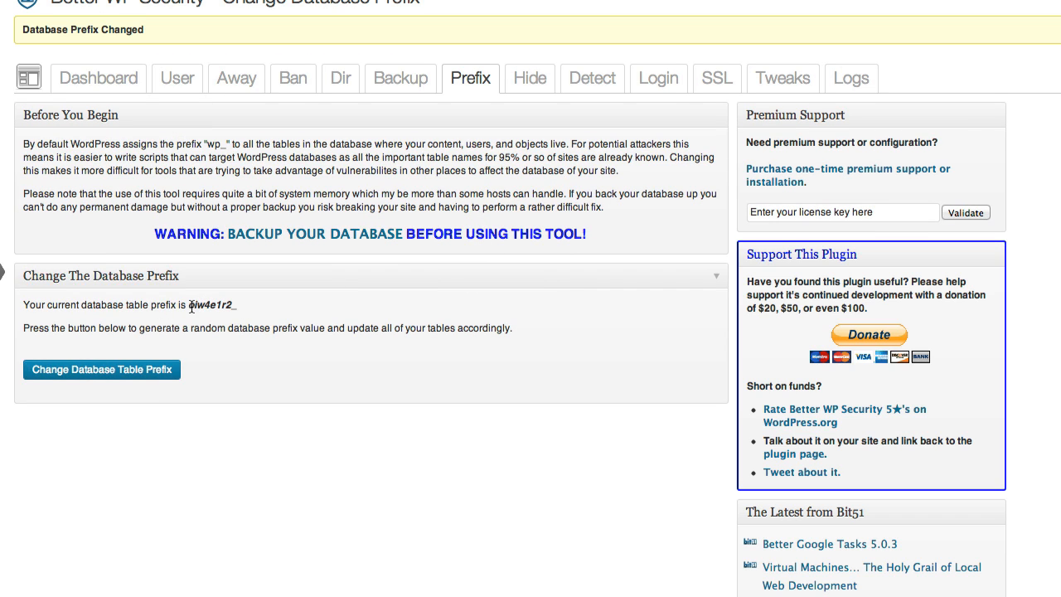
{"action": "mouse_move", "coordinate": [236, 78]}
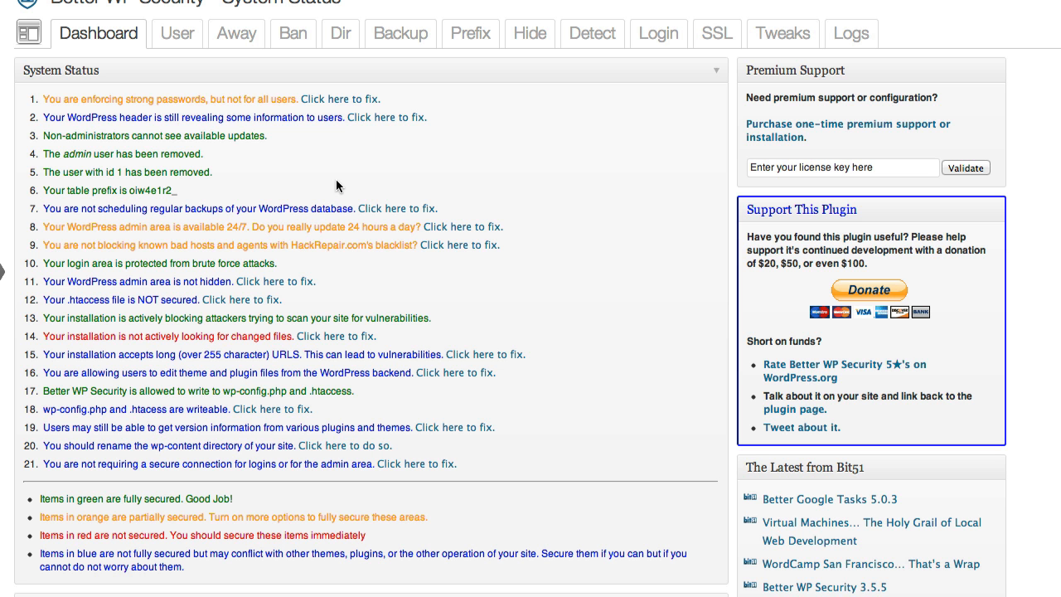
{"action": "mouse_move", "coordinate": [516, 150]}
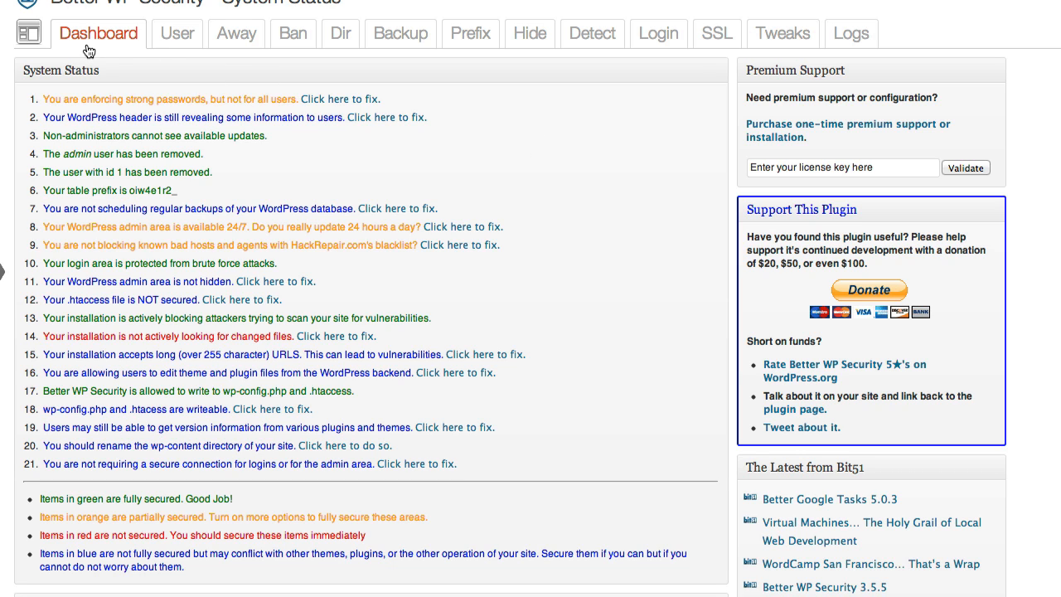
{"action": "mouse_move", "coordinate": [412, 145]}
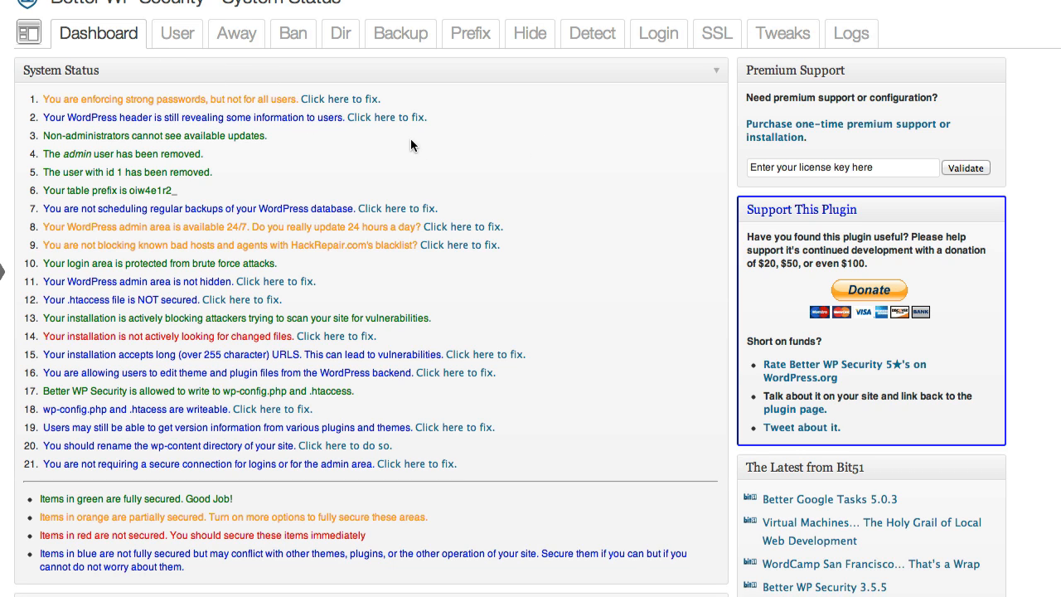
{"action": "mouse_move", "coordinate": [556, 254]}
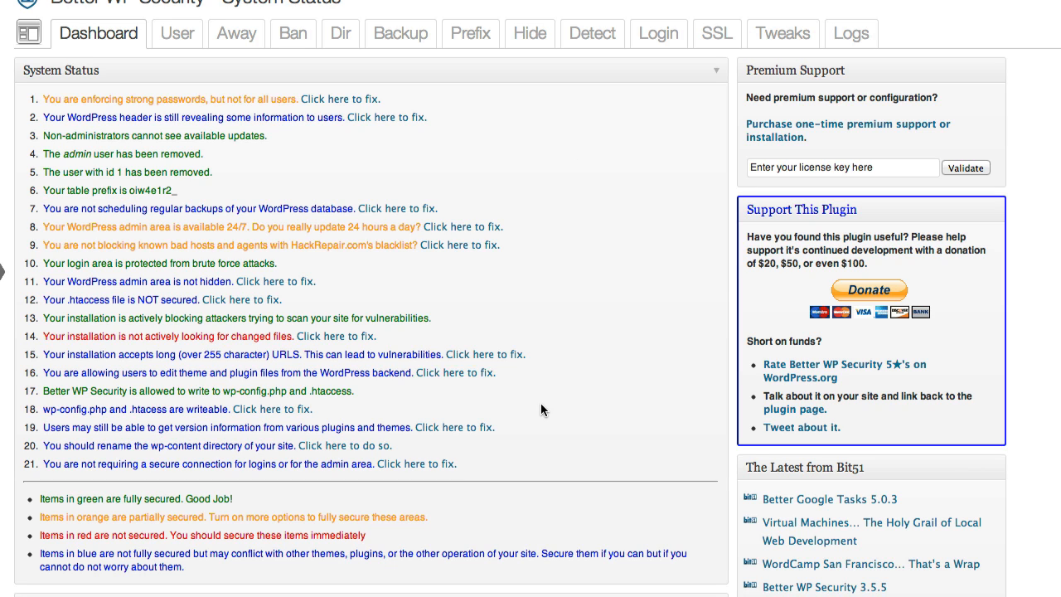
{"action": "mouse_move", "coordinate": [336, 335]}
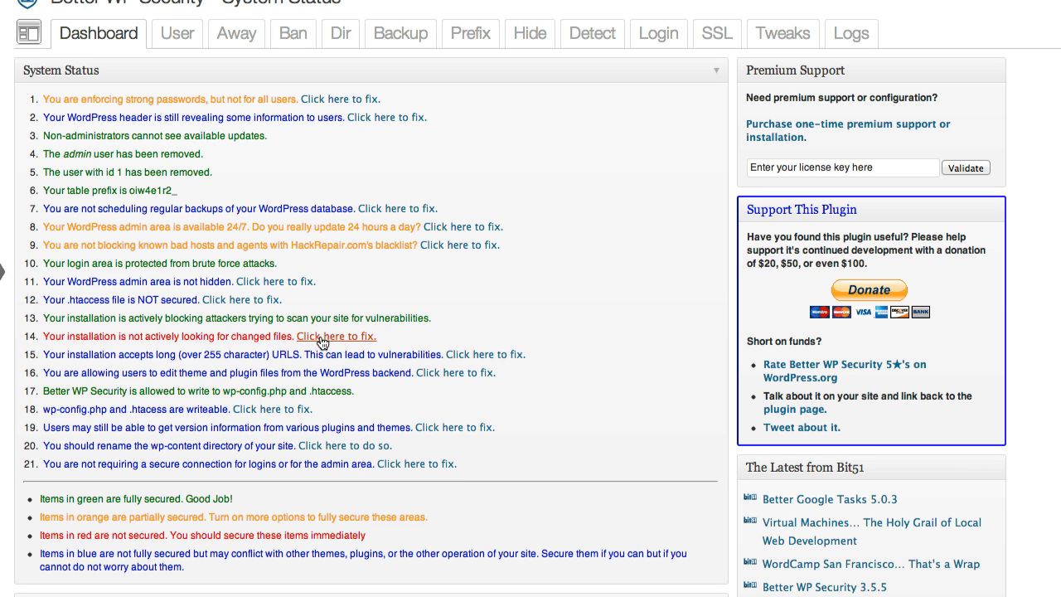
- Enable File Change Detection for checklist item 14 and save the options
{"action": "left_click", "coordinate": [336, 335]}
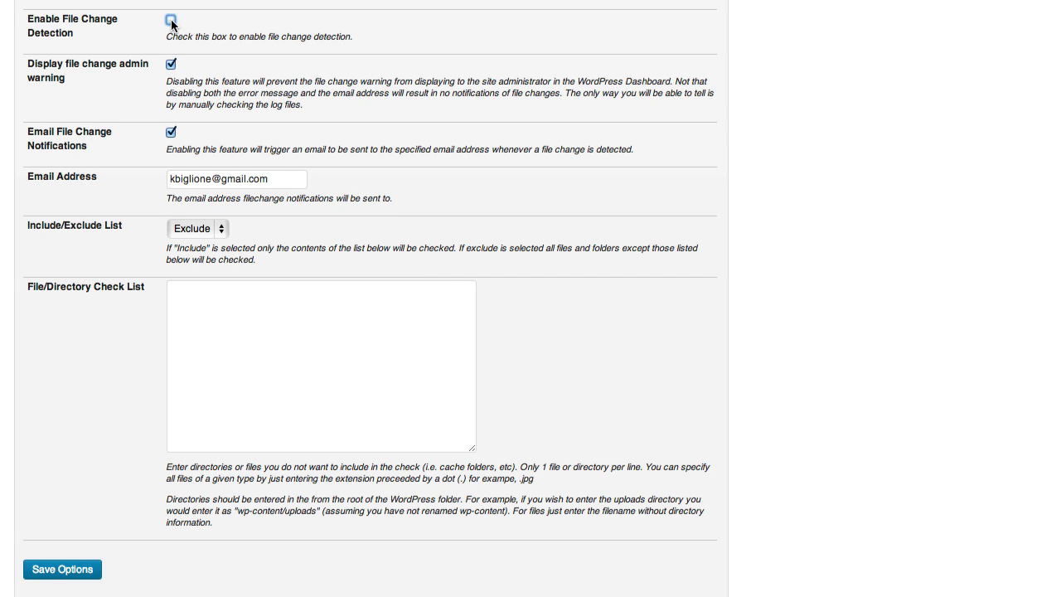
{"action": "left_click", "coordinate": [171, 20]}
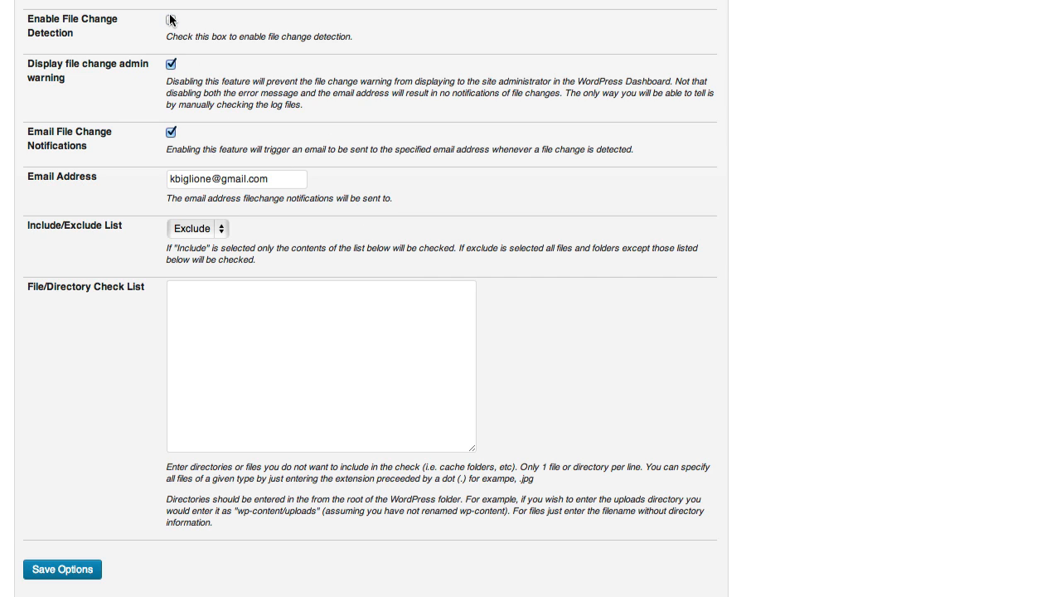
{"action": "left_click", "coordinate": [171, 19]}
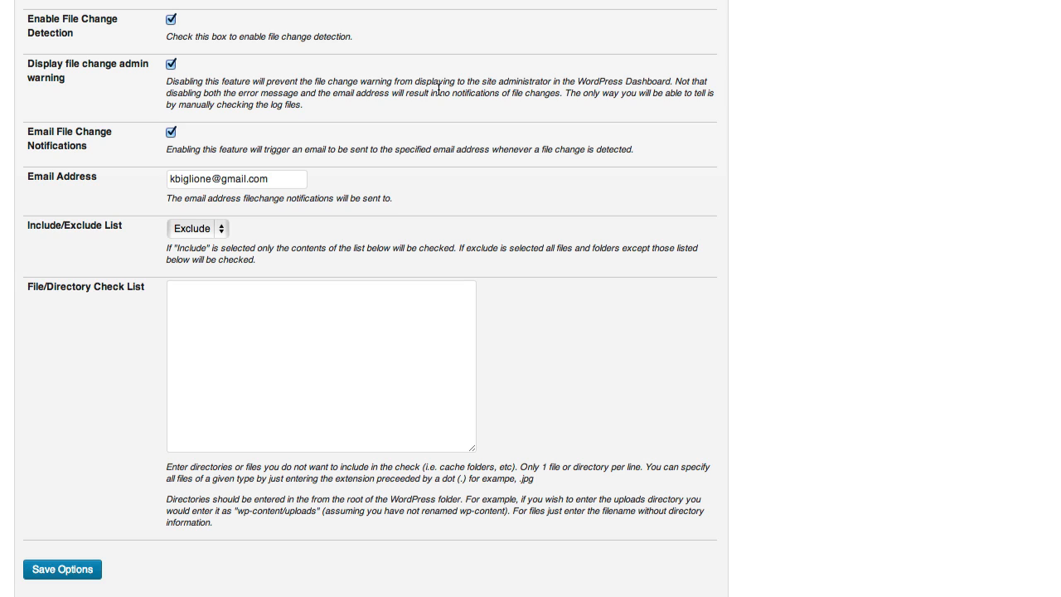
{"action": "mouse_move", "coordinate": [224, 73]}
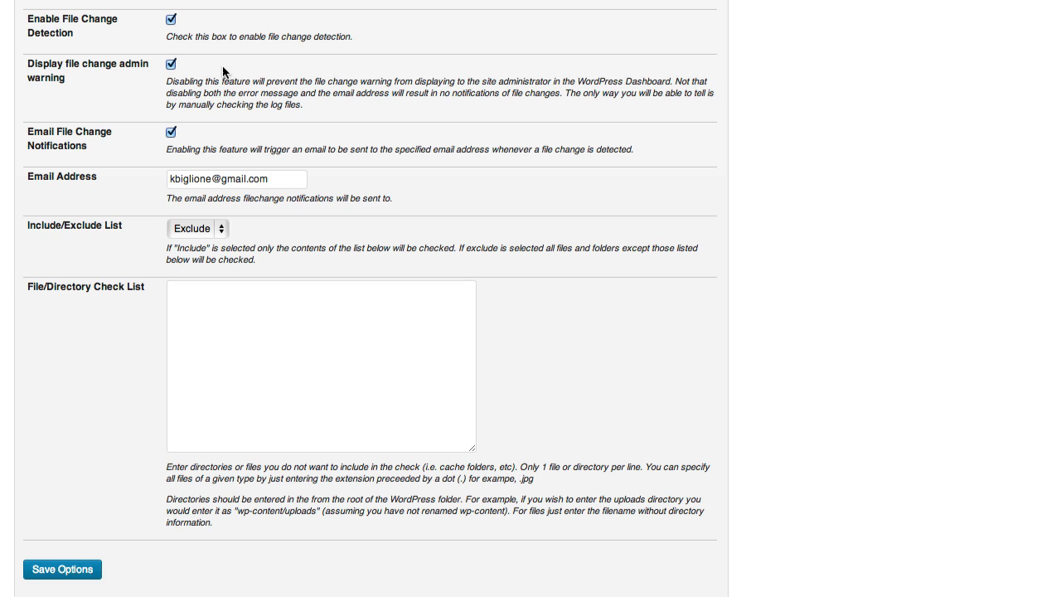
{"action": "mouse_move", "coordinate": [486, 45]}
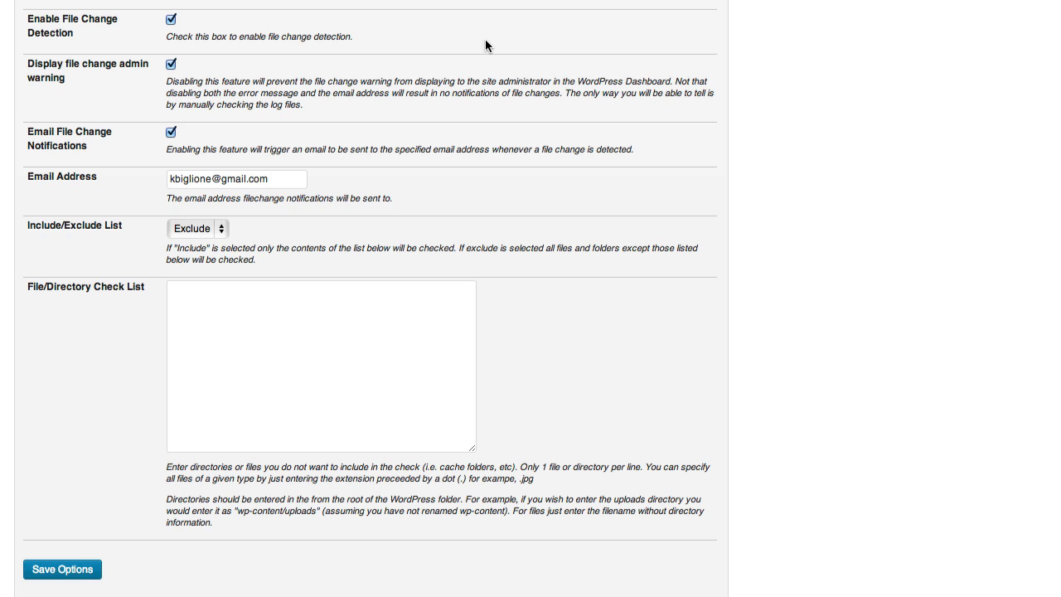
{"action": "mouse_move", "coordinate": [827, 37]}
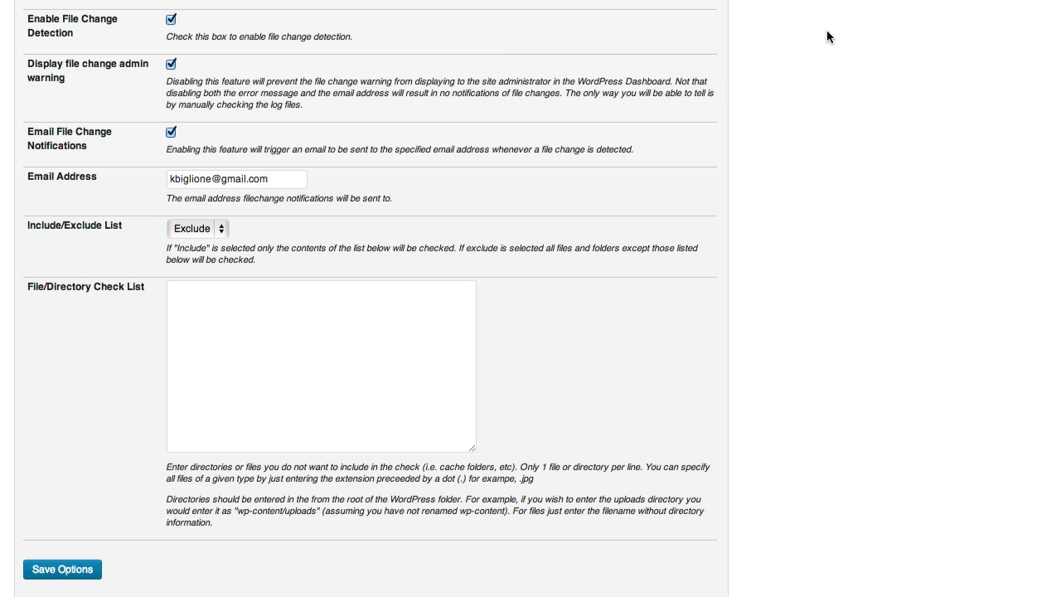
{"action": "mouse_move", "coordinate": [816, 44]}
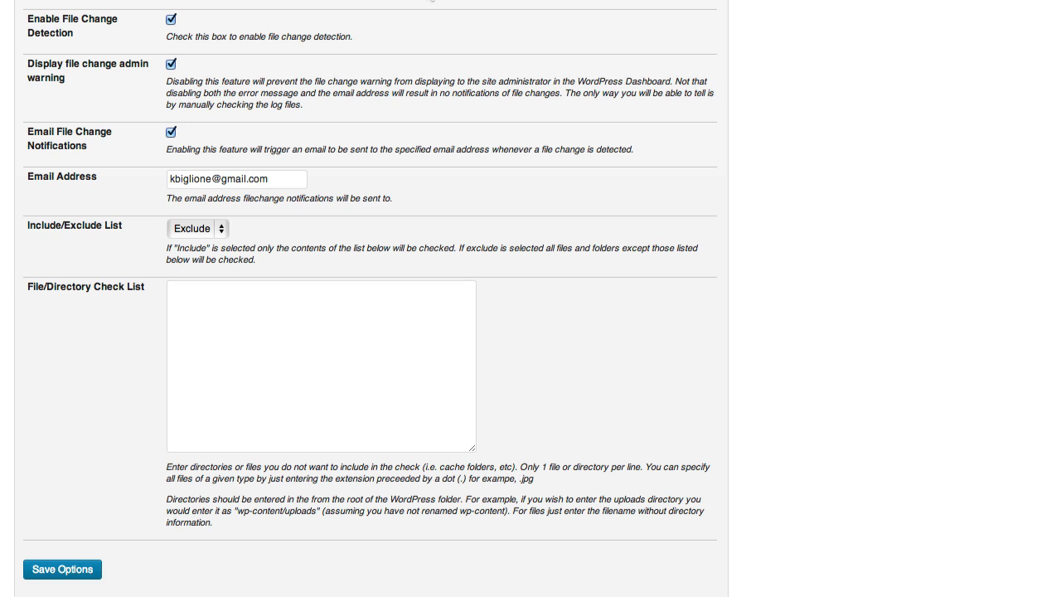
{"action": "mouse_move", "coordinate": [551, 130]}
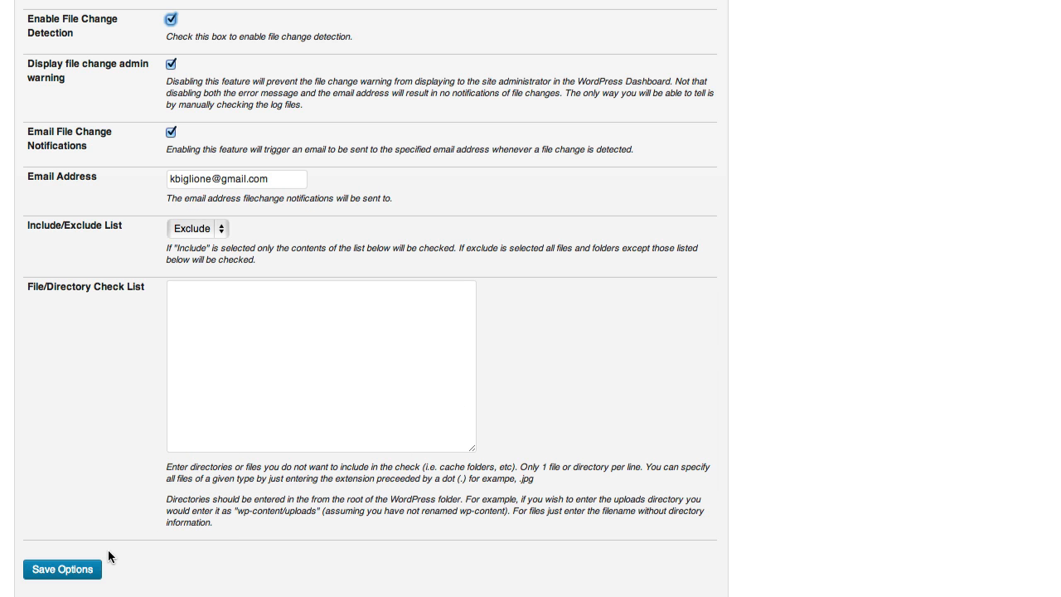
{"action": "scroll", "scroll_direction": "up", "scroll_amount": 3}
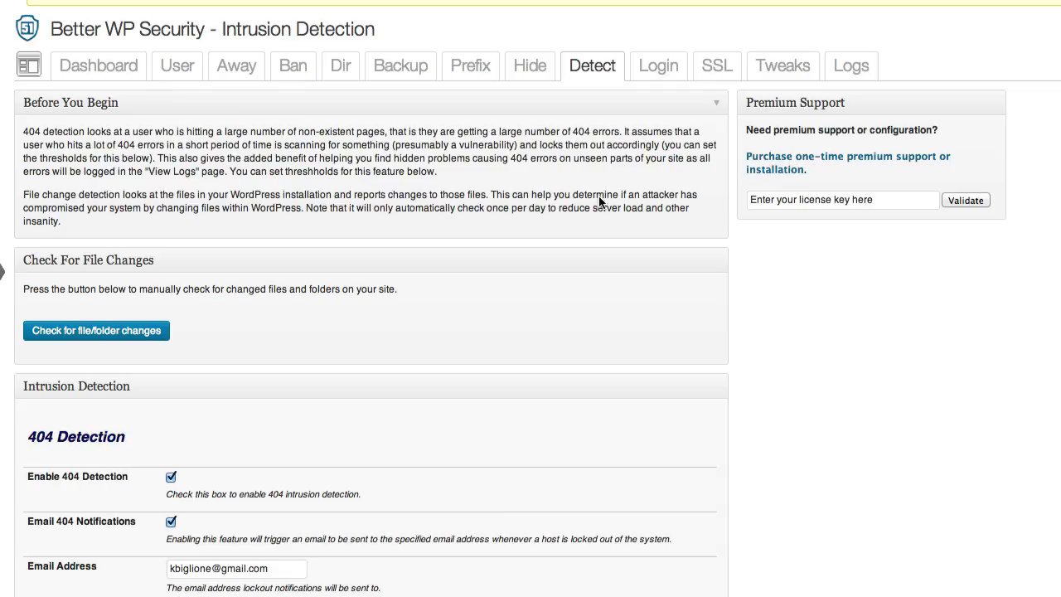
{"action": "scroll", "scroll_direction": "down", "scroll_amount": 3}
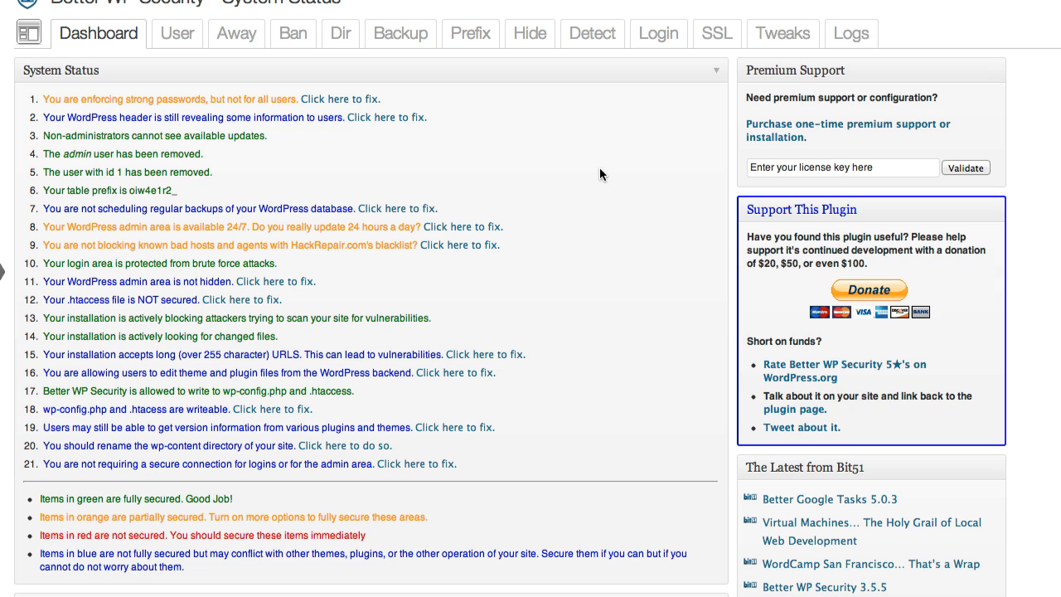
{"action": "mouse_move", "coordinate": [630, 104]}
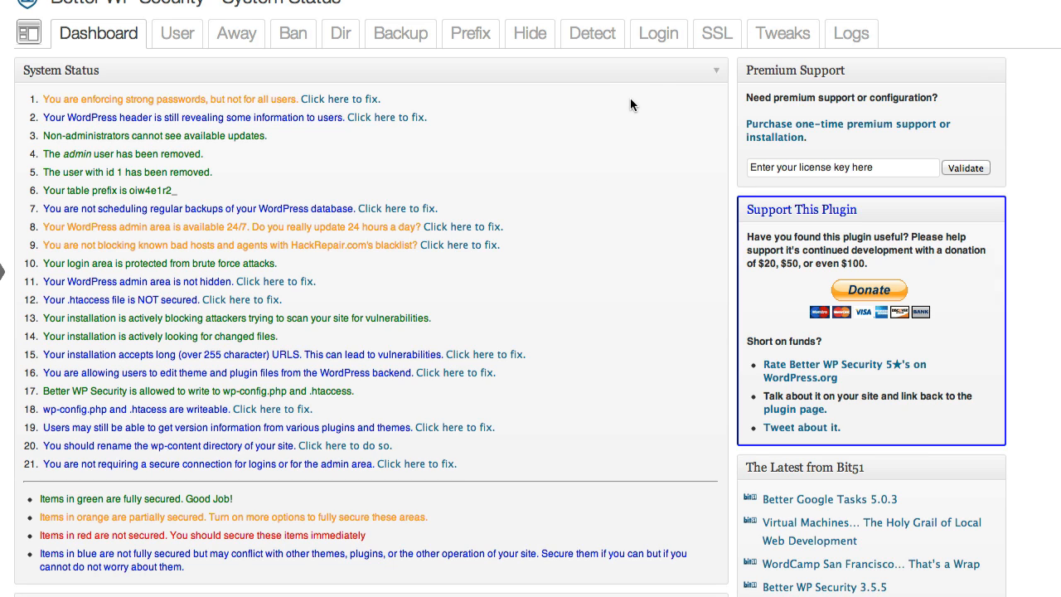
{"action": "mouse_move", "coordinate": [628, 89]}
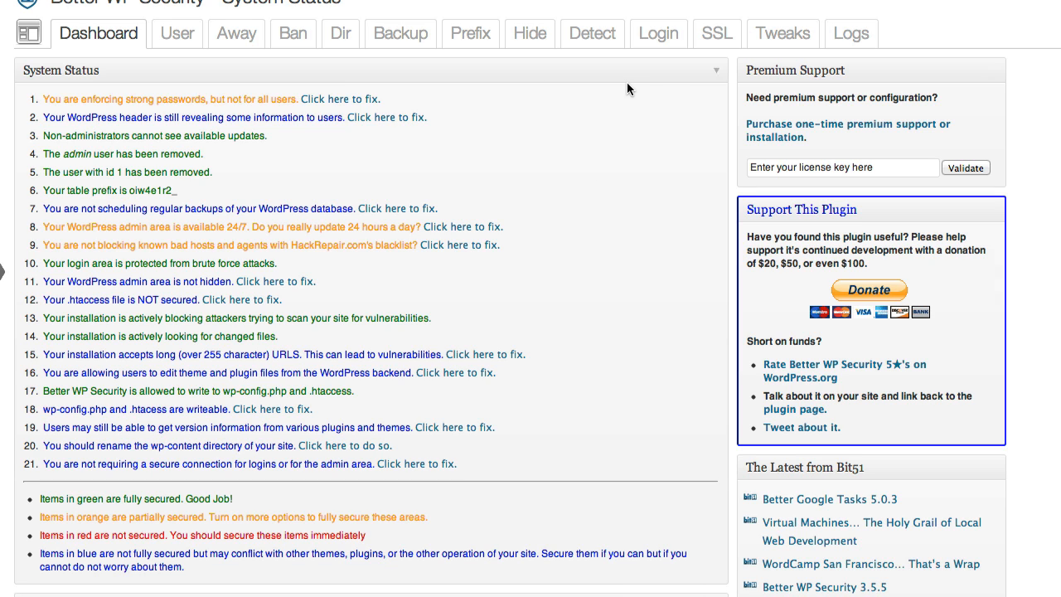
{"action": "mouse_move", "coordinate": [624, 93]}
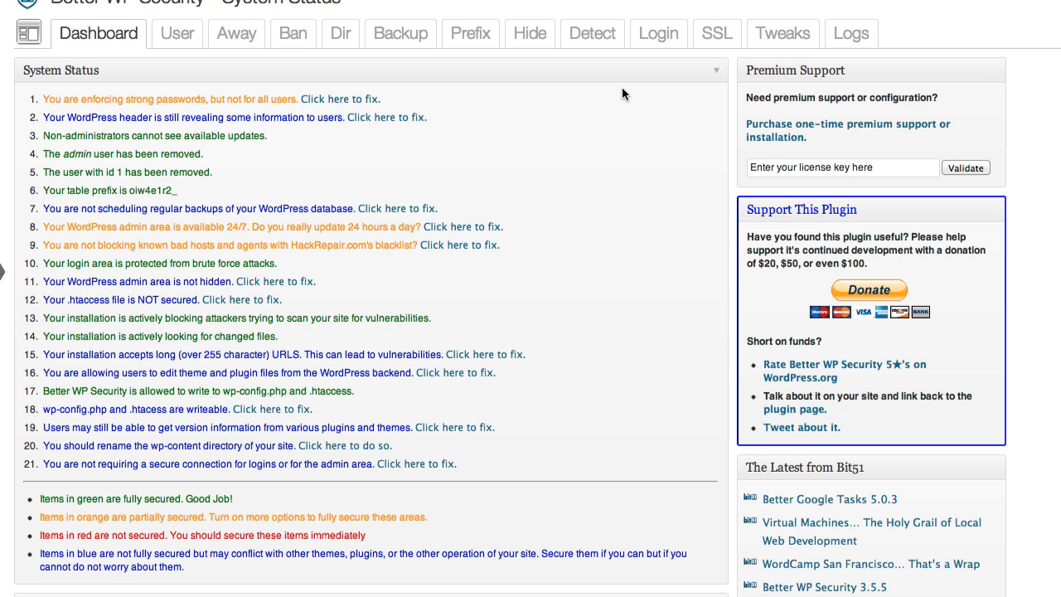
{"action": "mouse_move", "coordinate": [408, 101]}
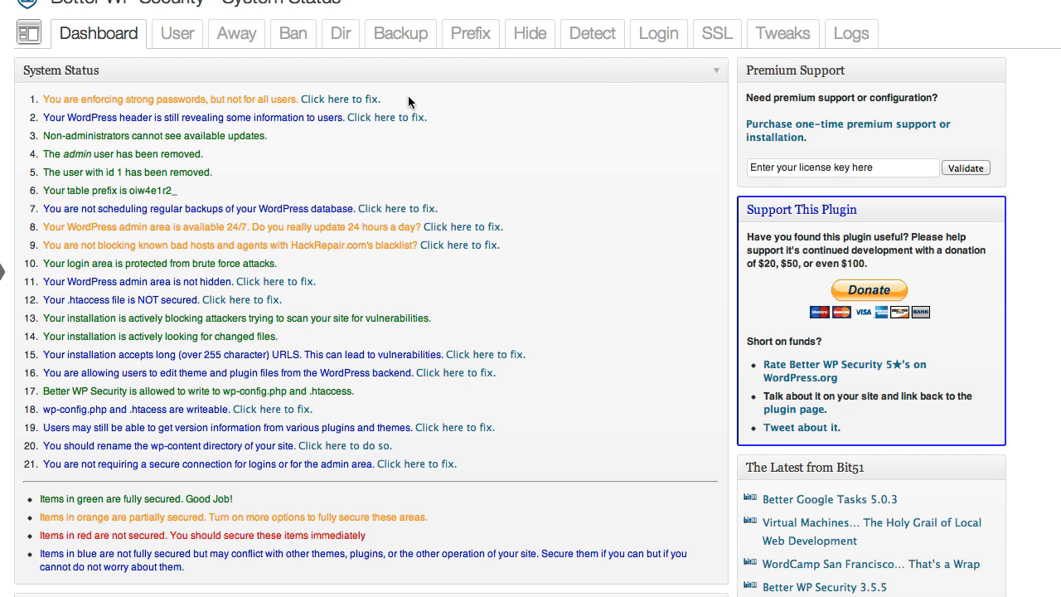
{"action": "mouse_move", "coordinate": [394, 110]}
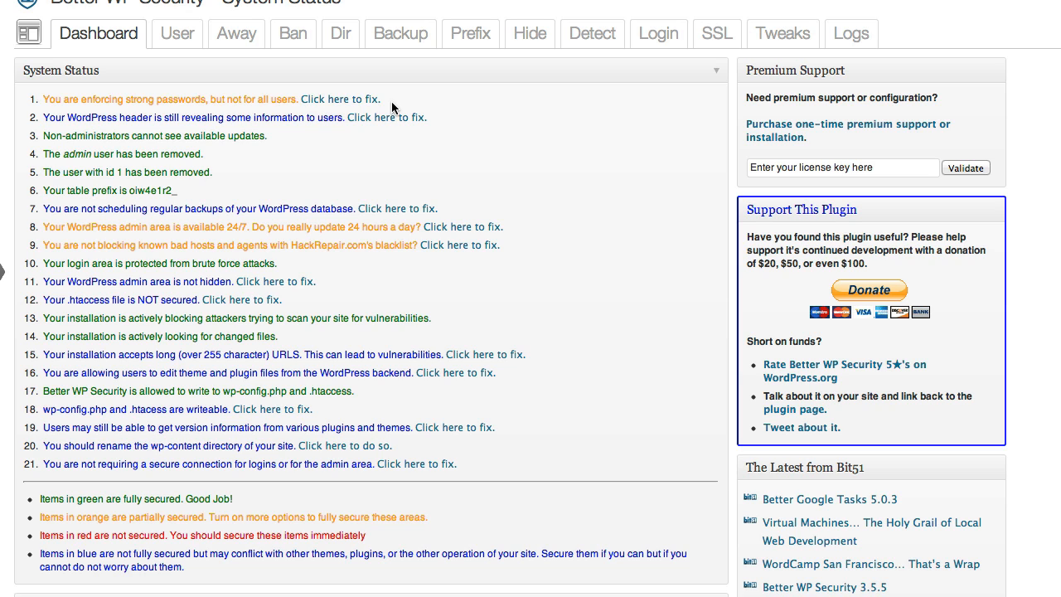
{"action": "mouse_move", "coordinate": [332, 99]}
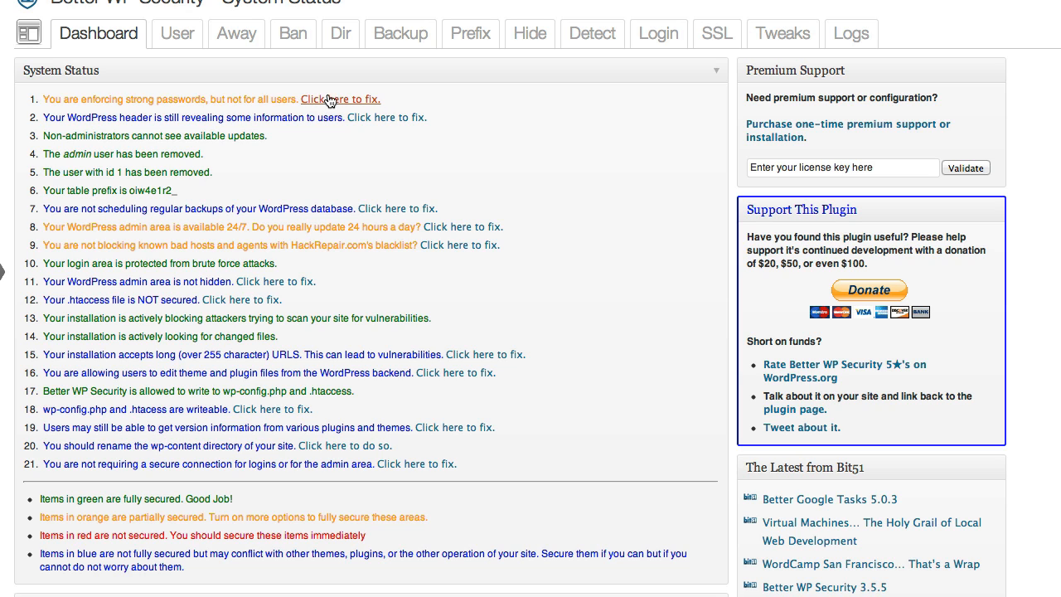
{"action": "mouse_move", "coordinate": [362, 105]}
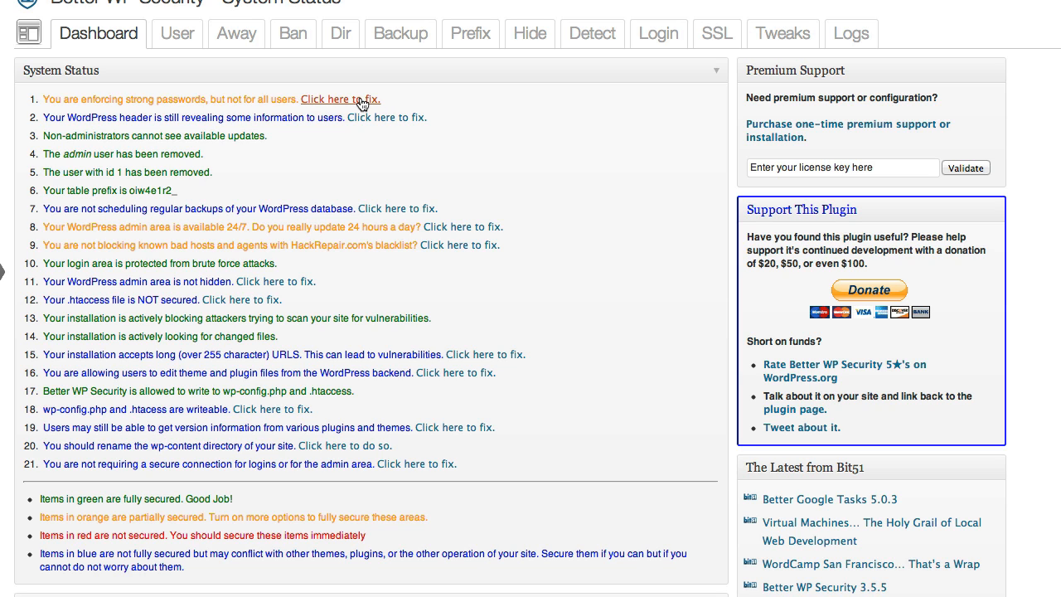
- Set the Strong Password Role to Subscriber and save
{"action": "left_click", "coordinate": [339, 99]}
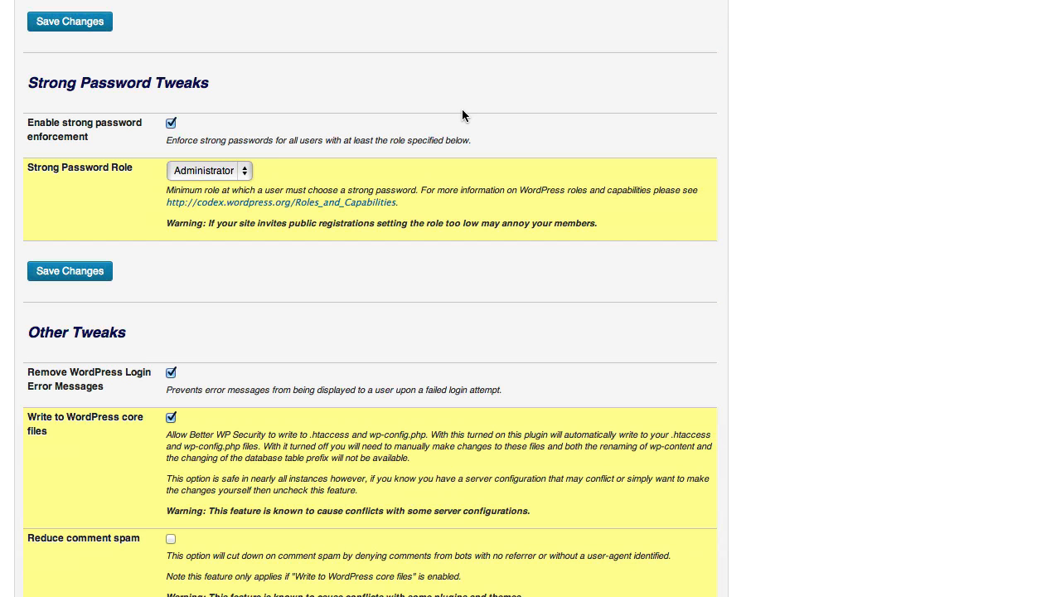
{"action": "mouse_move", "coordinate": [220, 172]}
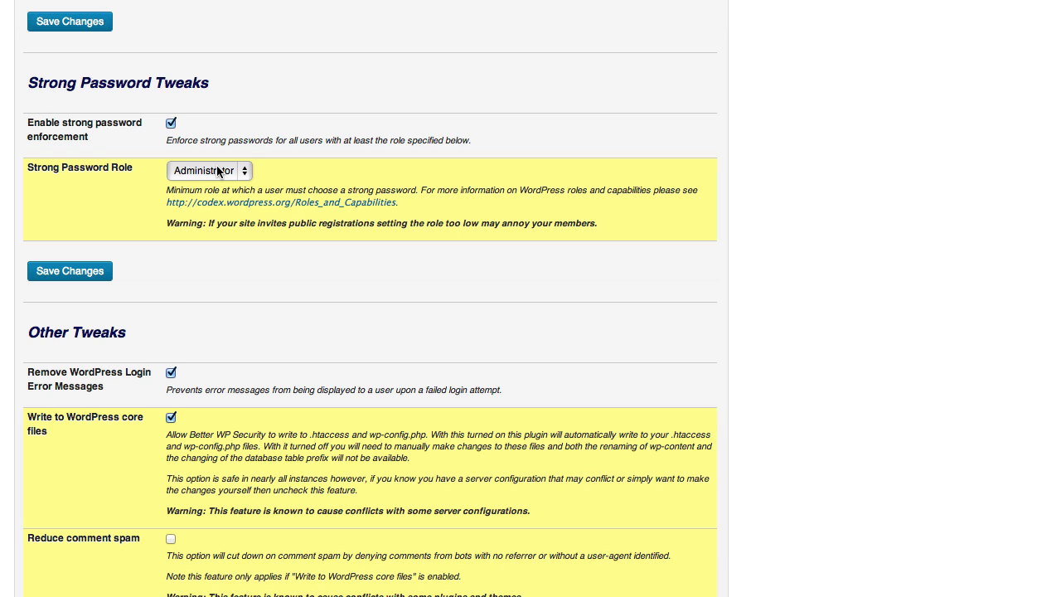
{"action": "mouse_move", "coordinate": [706, 72]}
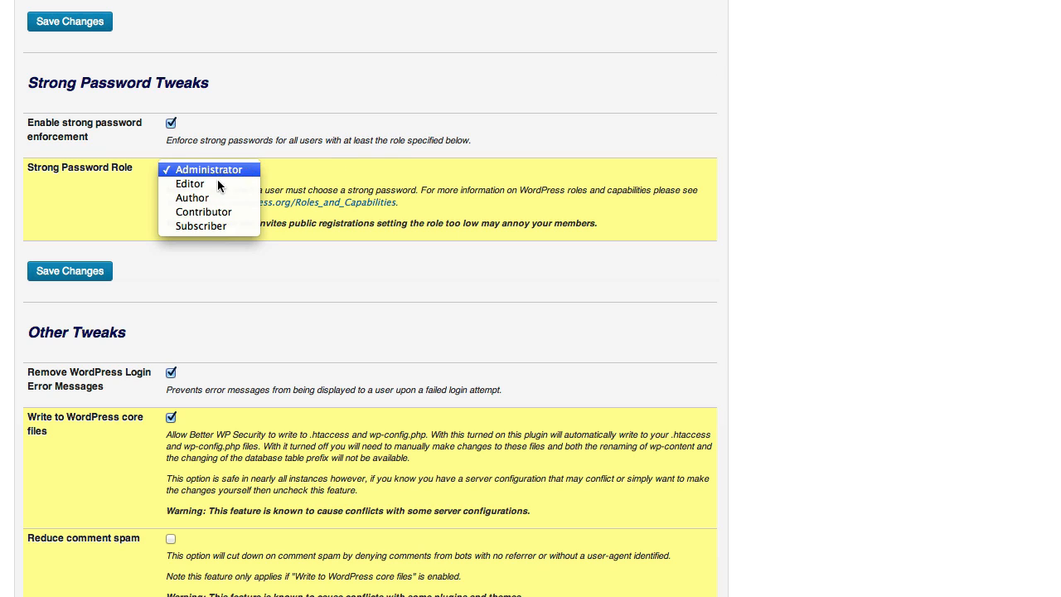
{"action": "mouse_move", "coordinate": [201, 225]}
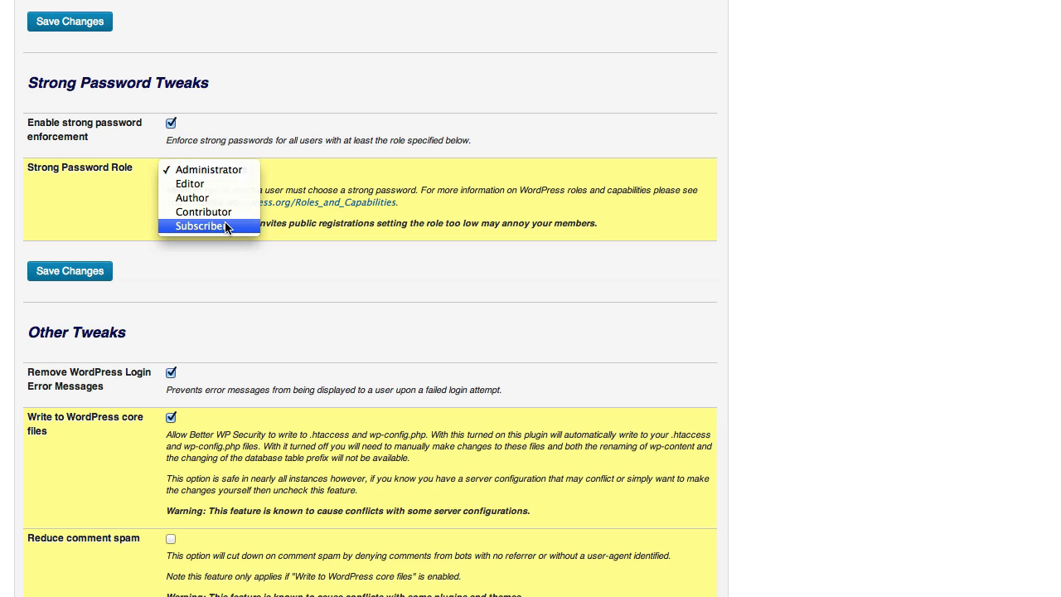
{"action": "left_click", "coordinate": [202, 226]}
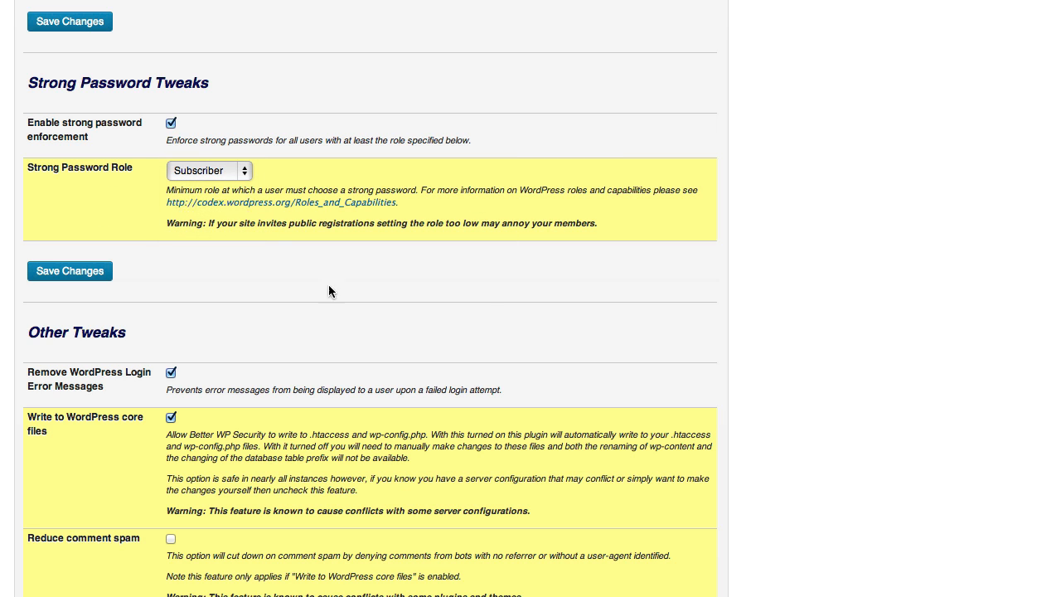
{"action": "mouse_move", "coordinate": [70, 271]}
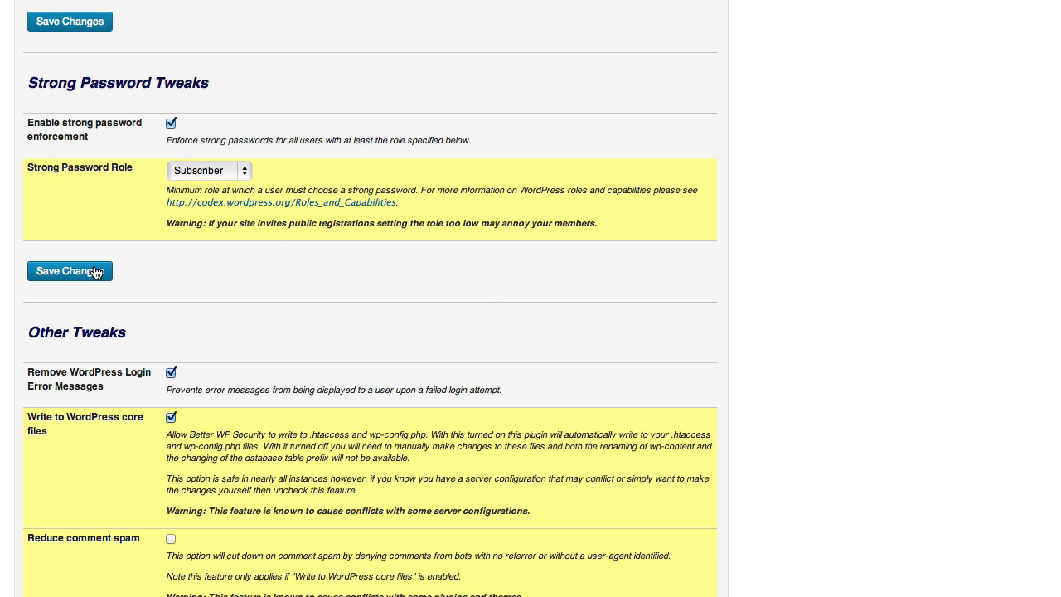
{"action": "left_click", "coordinate": [70, 270]}
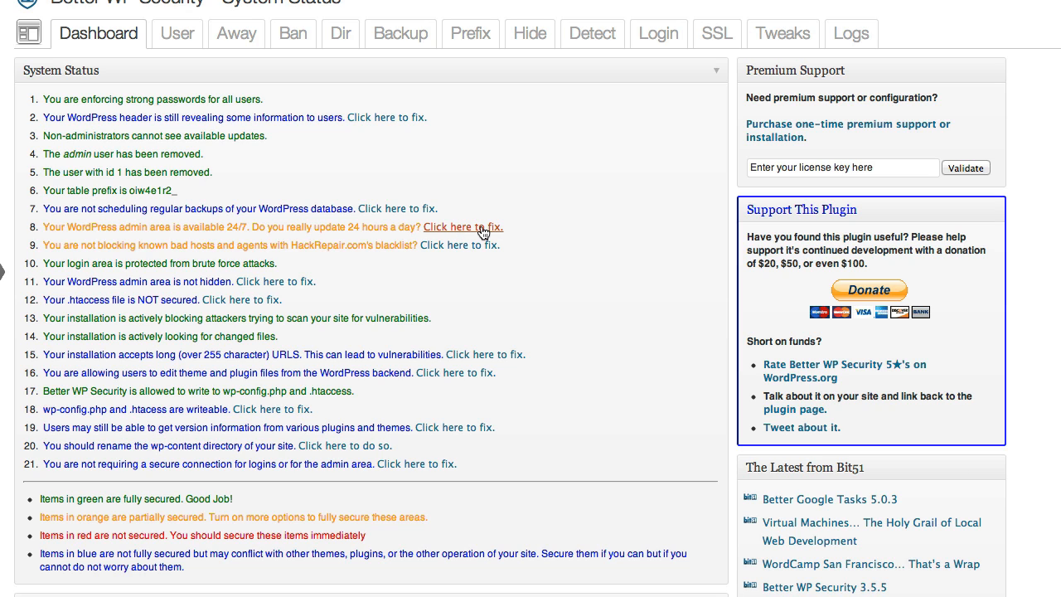
{"action": "mouse_move", "coordinate": [143, 241]}
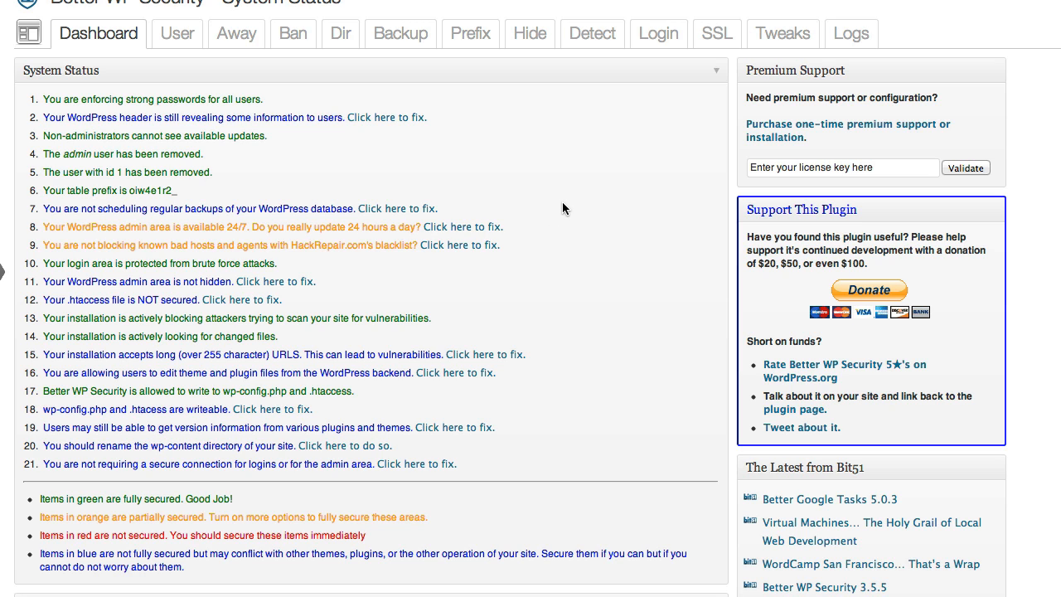
{"action": "mouse_move", "coordinate": [520, 225]}
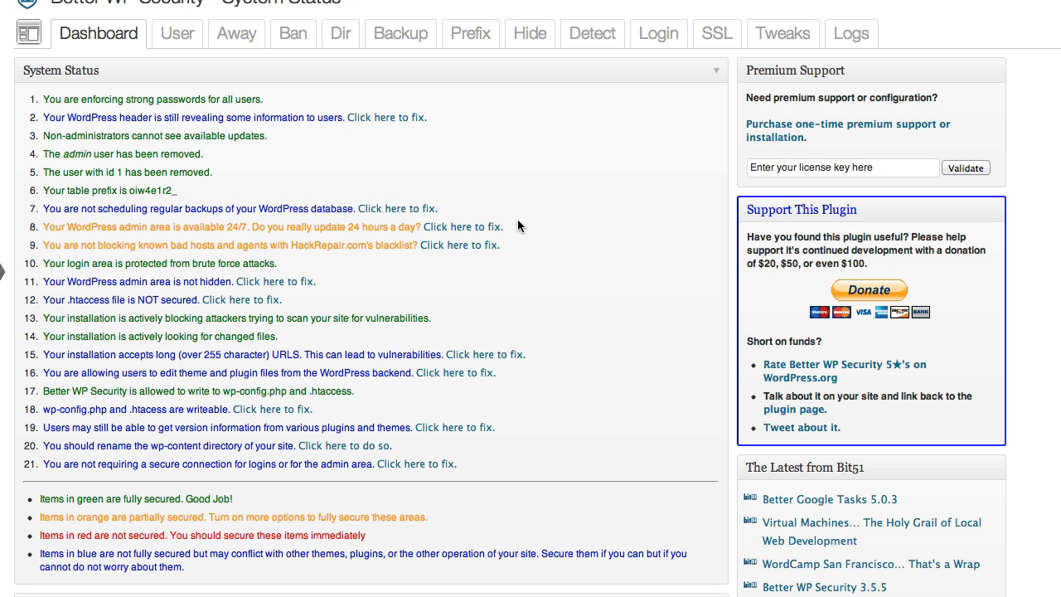
{"action": "mouse_move", "coordinate": [531, 223]}
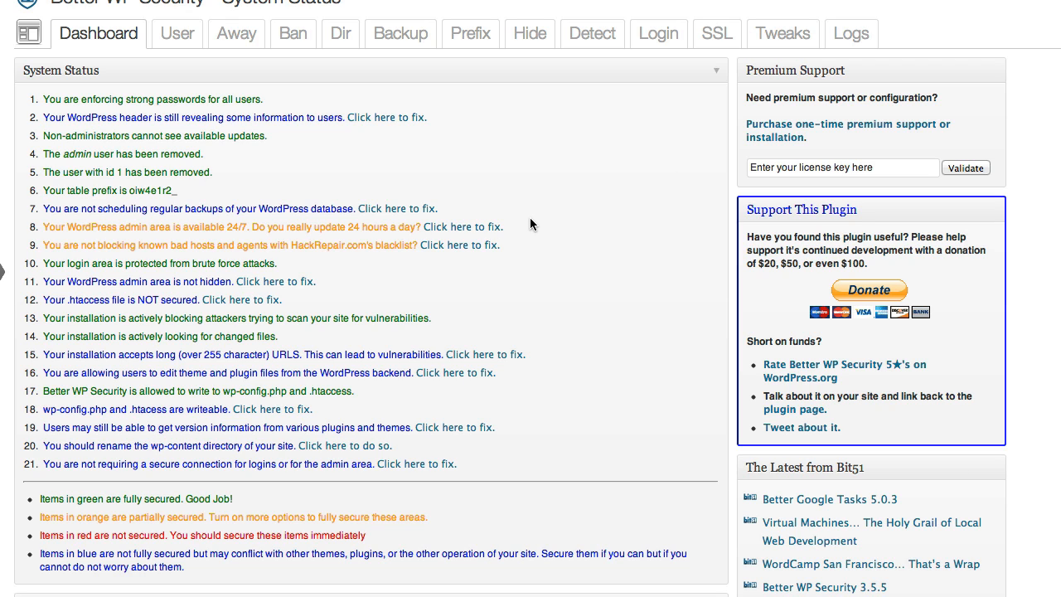
{"action": "mouse_move", "coordinate": [543, 228]}
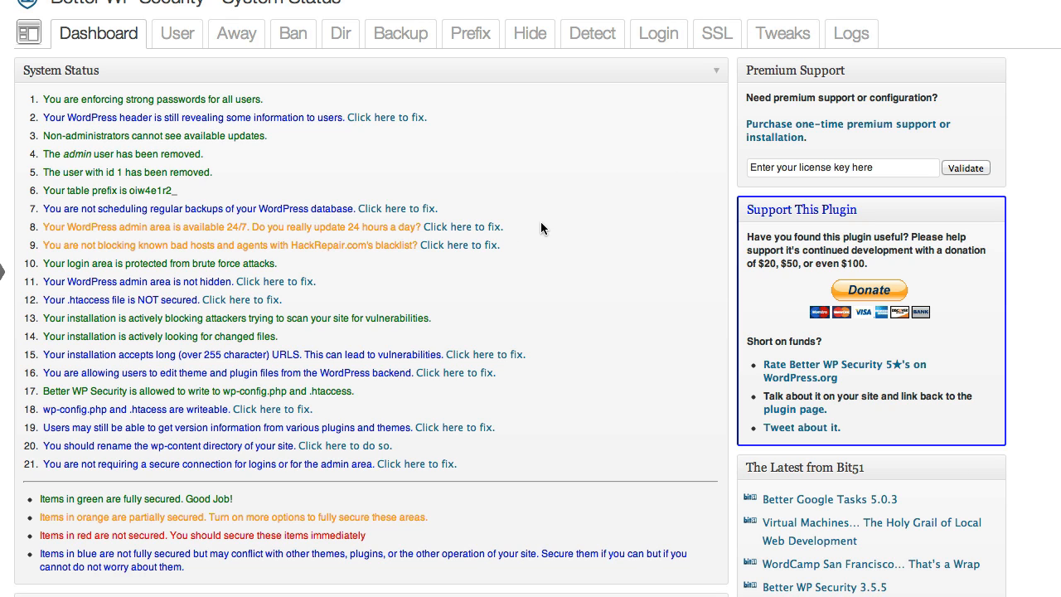
{"action": "mouse_move", "coordinate": [548, 225]}
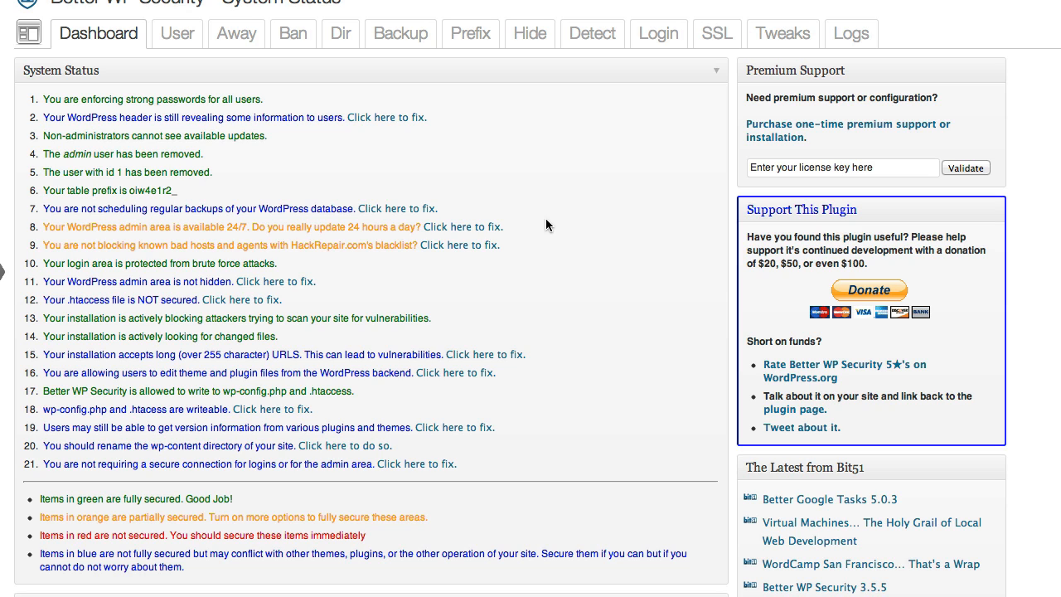
{"action": "mouse_move", "coordinate": [612, 233]}
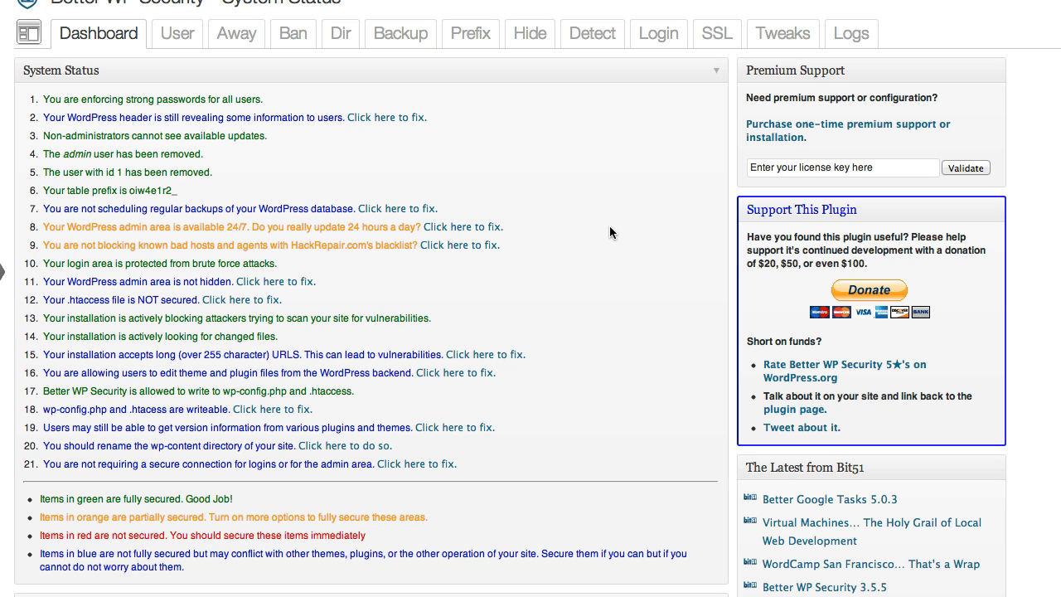
{"action": "mouse_move", "coordinate": [193, 227]}
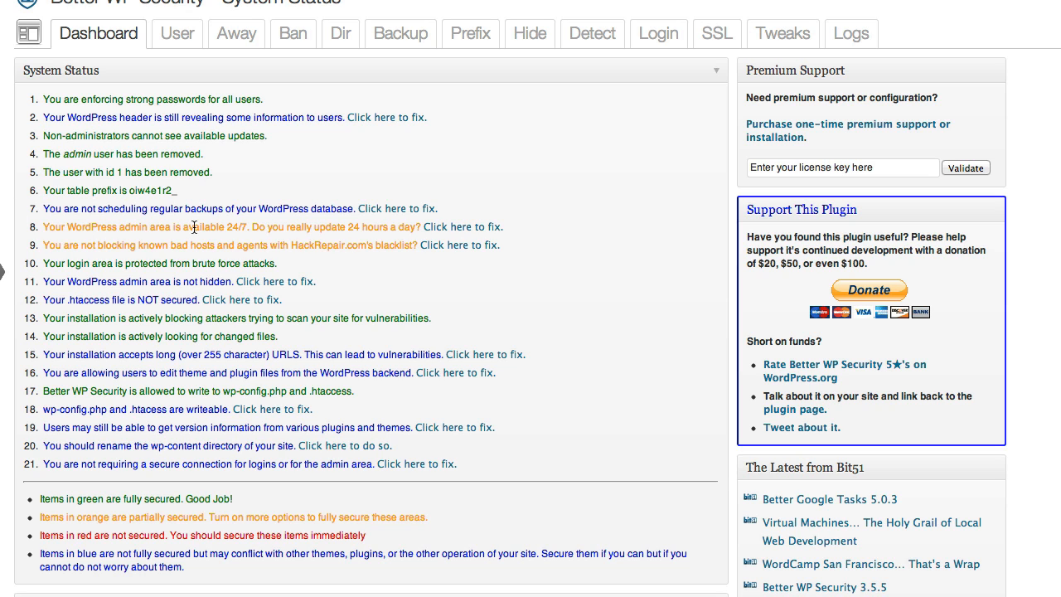
{"action": "mouse_move", "coordinate": [582, 214]}
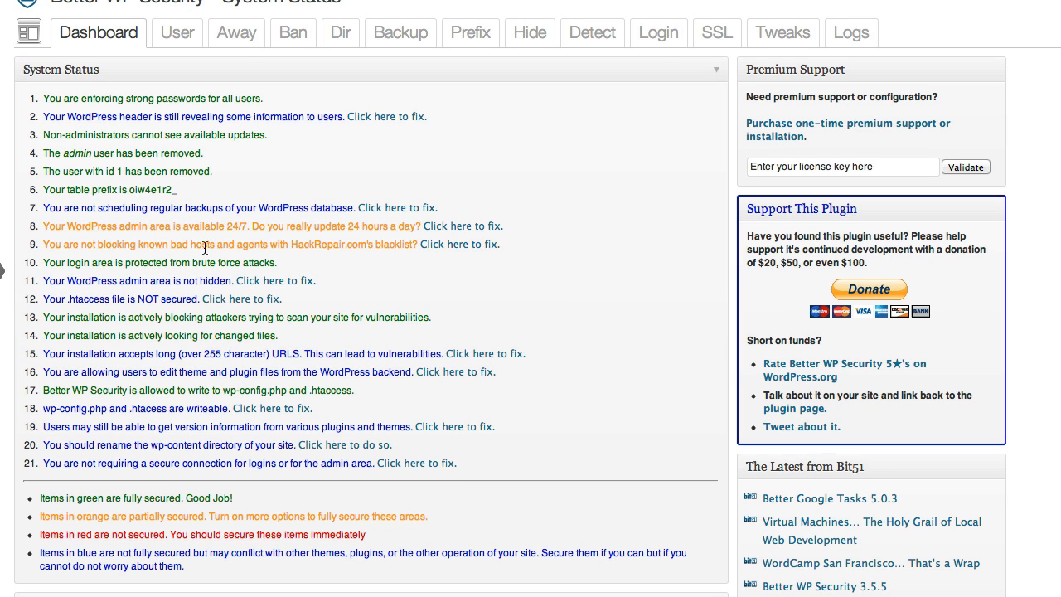
{"action": "mouse_move", "coordinate": [460, 243]}
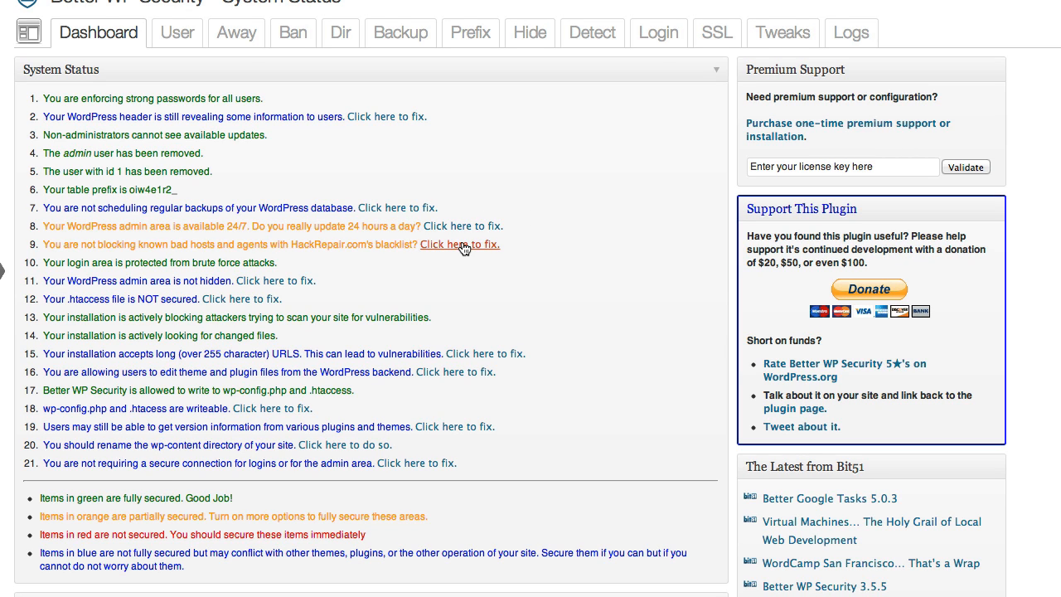
- Tick Enable Default Banned List on the Ban Users page for item 9
{"action": "left_click", "coordinate": [293, 33]}
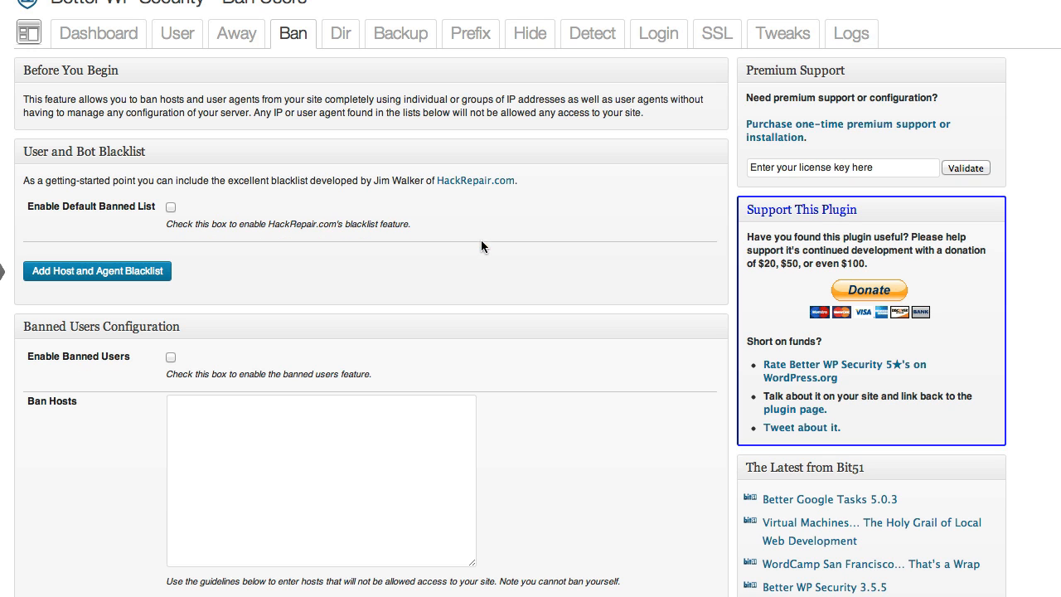
{"action": "left_click", "coordinate": [171, 207]}
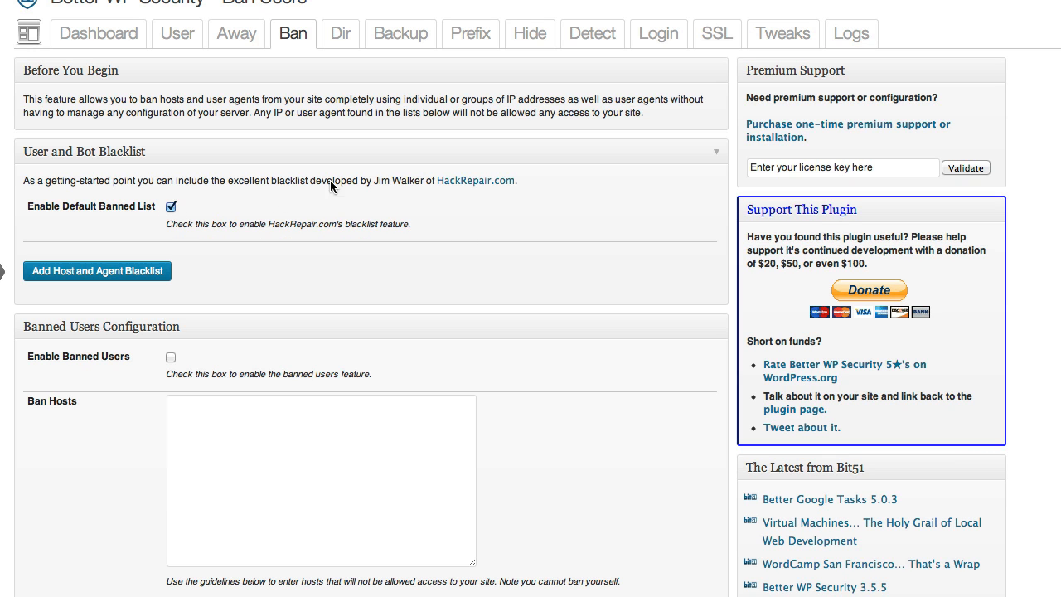
{"action": "mouse_move", "coordinate": [452, 195]}
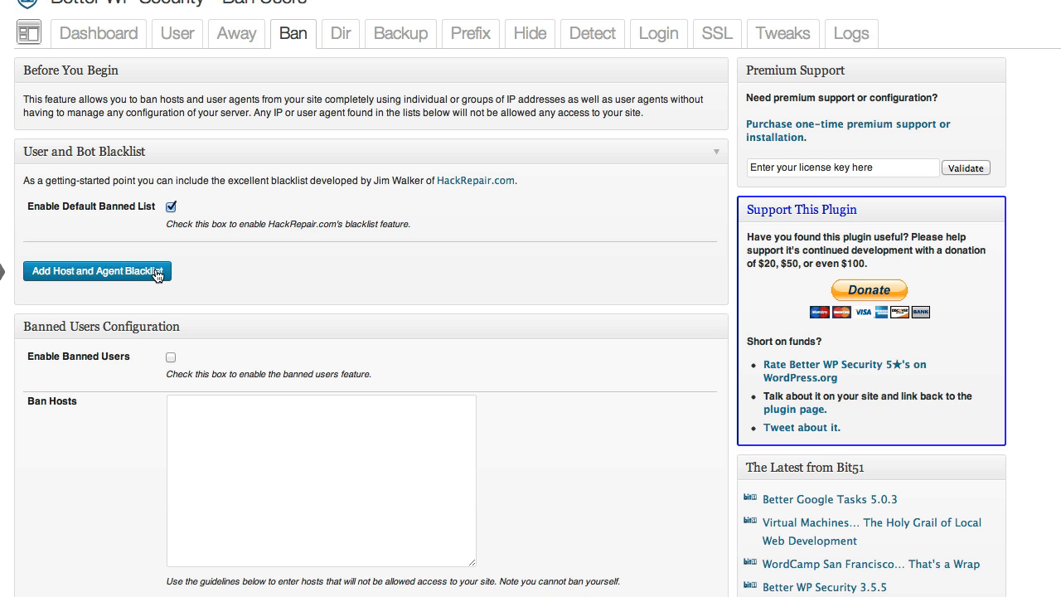
{"action": "mouse_move", "coordinate": [198, 240]}
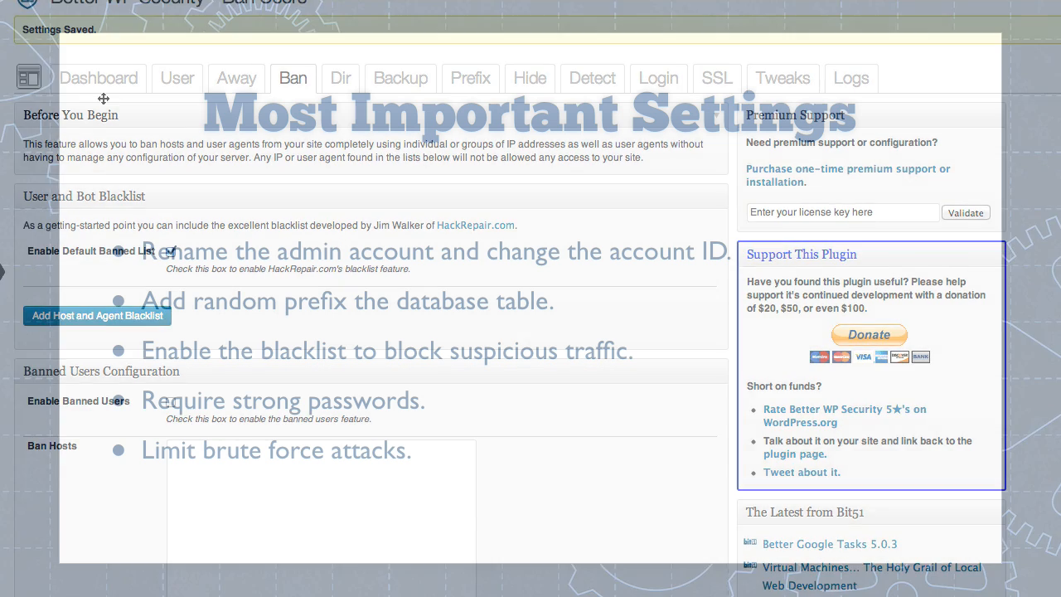
{"action": "left_click", "coordinate": [659, 64]}
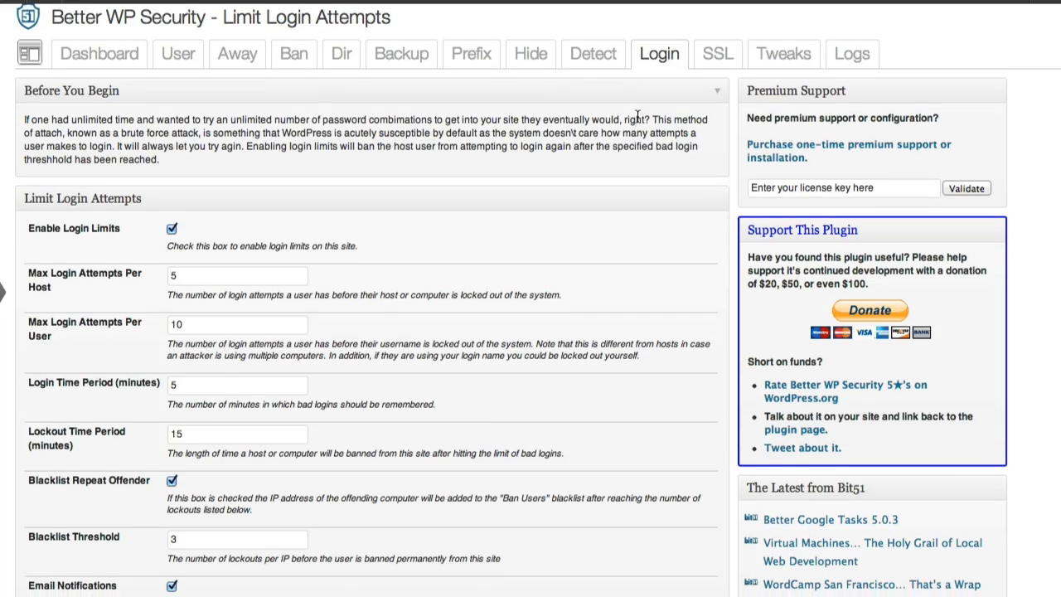
{"action": "scroll", "scroll_direction": "down", "scroll_amount": 3}
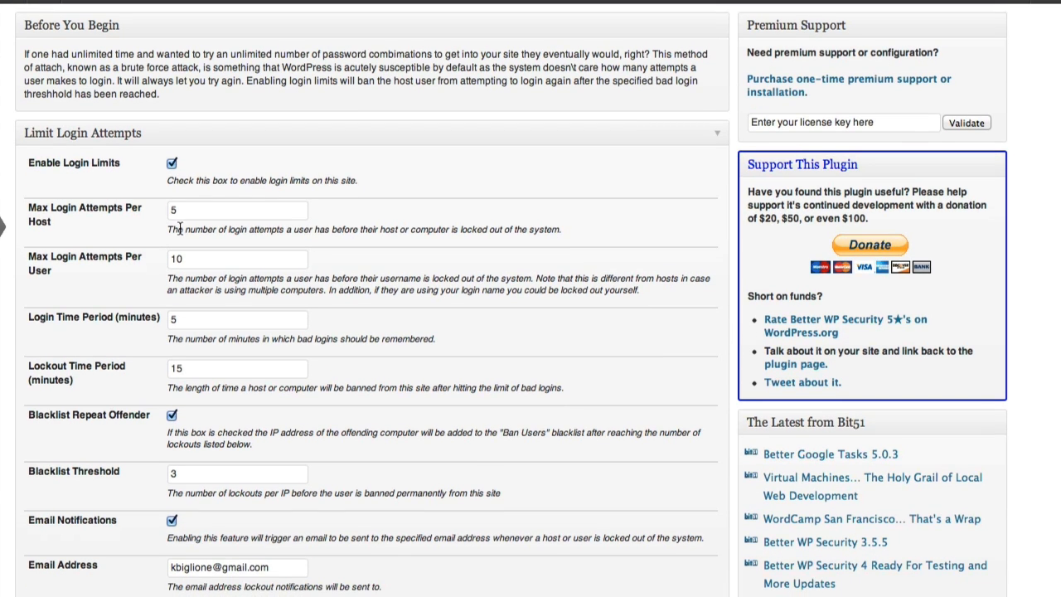
{"action": "scroll", "scroll_direction": "down", "scroll_amount": 3}
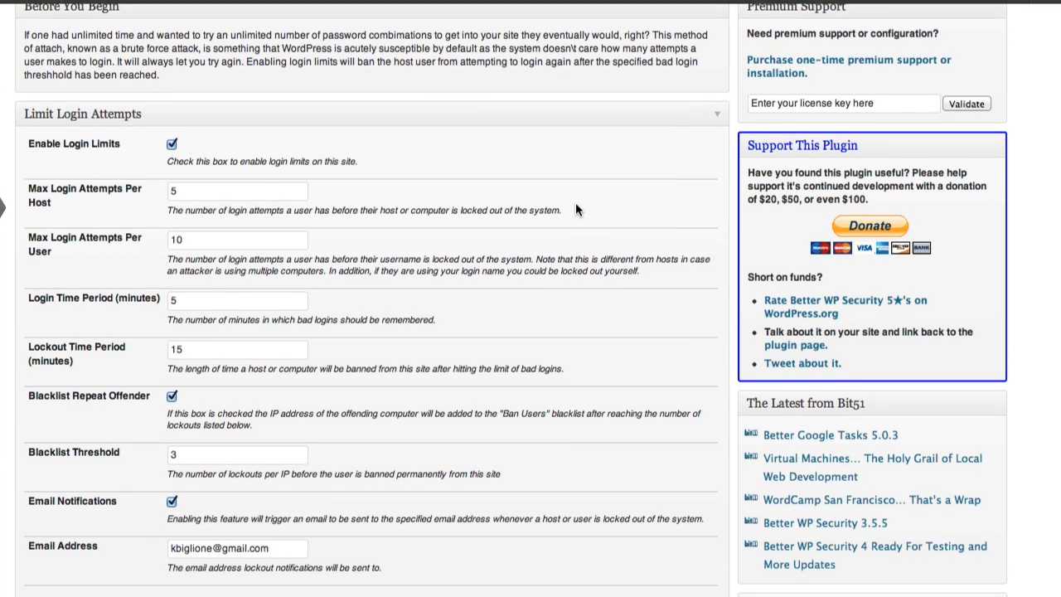
{"action": "scroll", "scroll_direction": "down", "scroll_amount": 3}
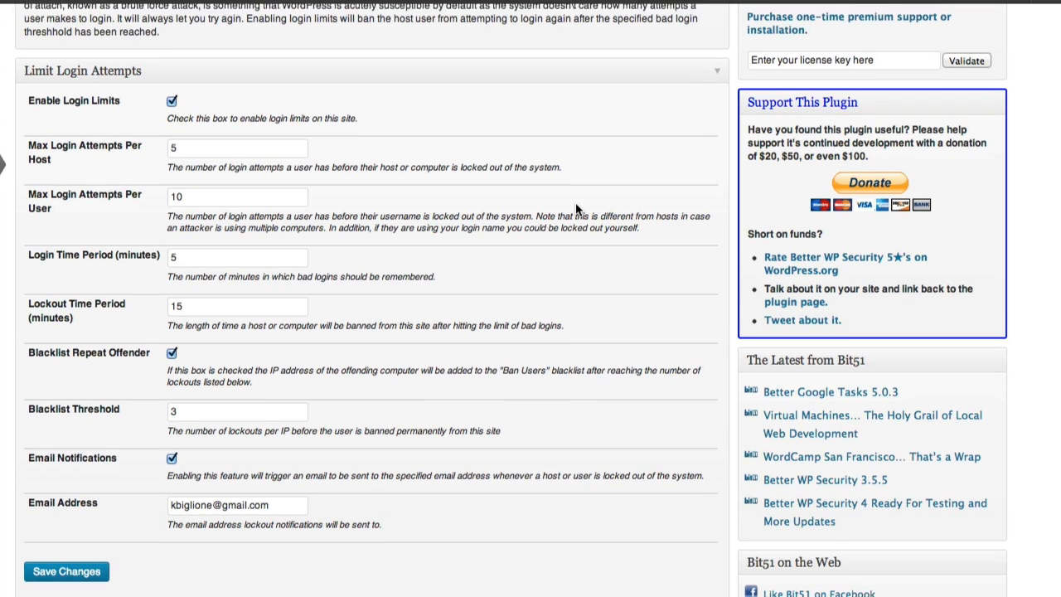
{"action": "scroll", "scroll_direction": "down", "scroll_amount": 3}
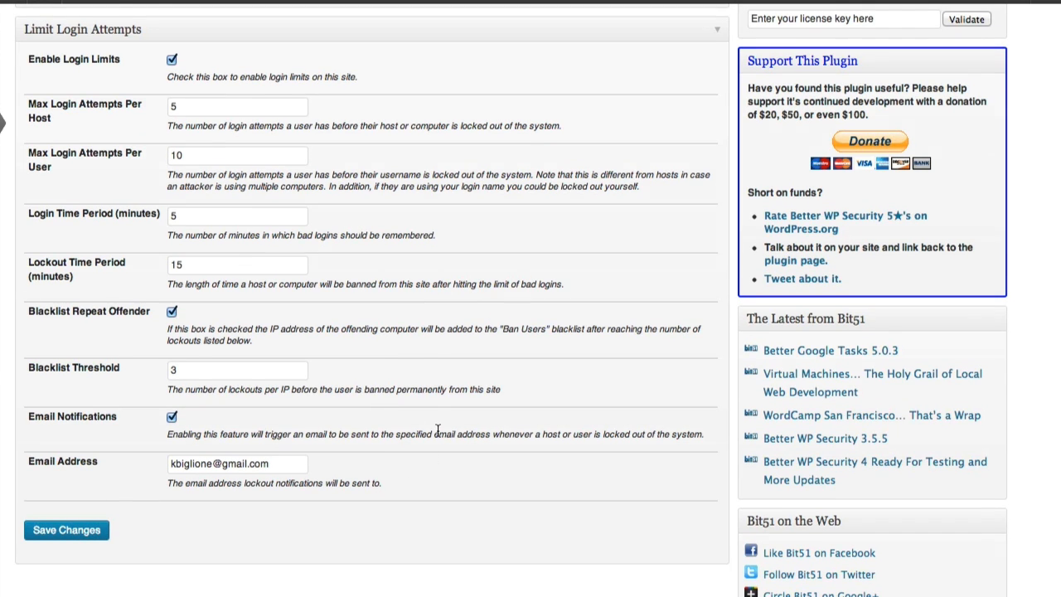
{"action": "scroll", "scroll_direction": "up", "scroll_amount": 3}
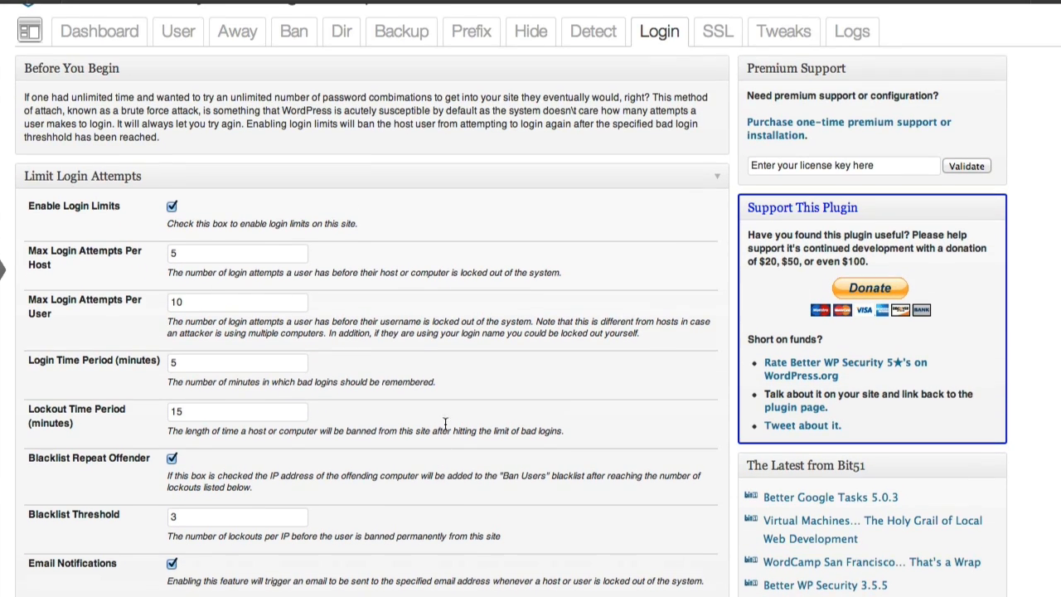
{"action": "mouse_move", "coordinate": [639, 307]}
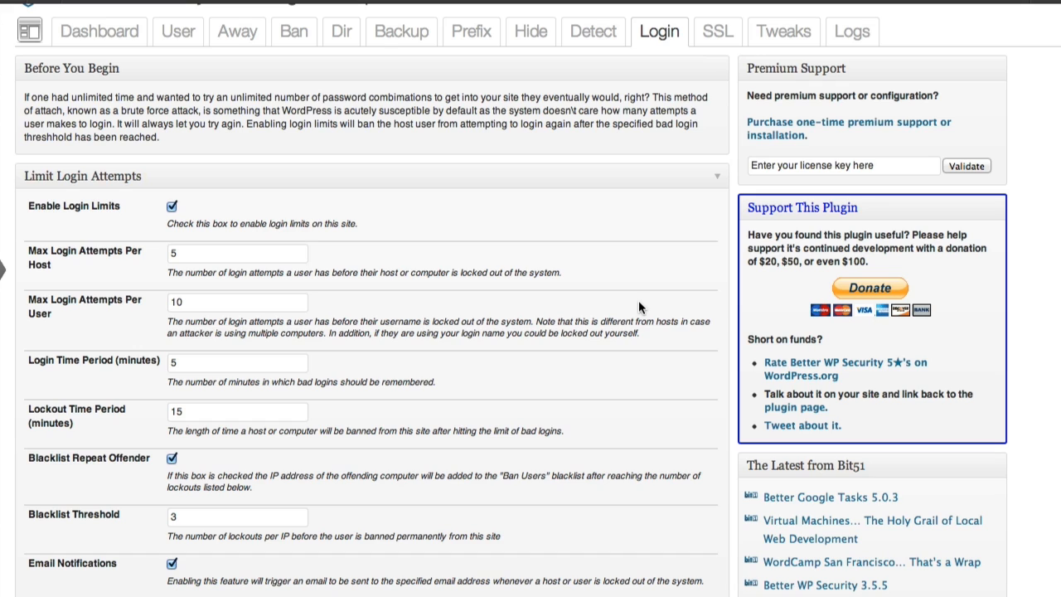
{"action": "mouse_move", "coordinate": [647, 305]}
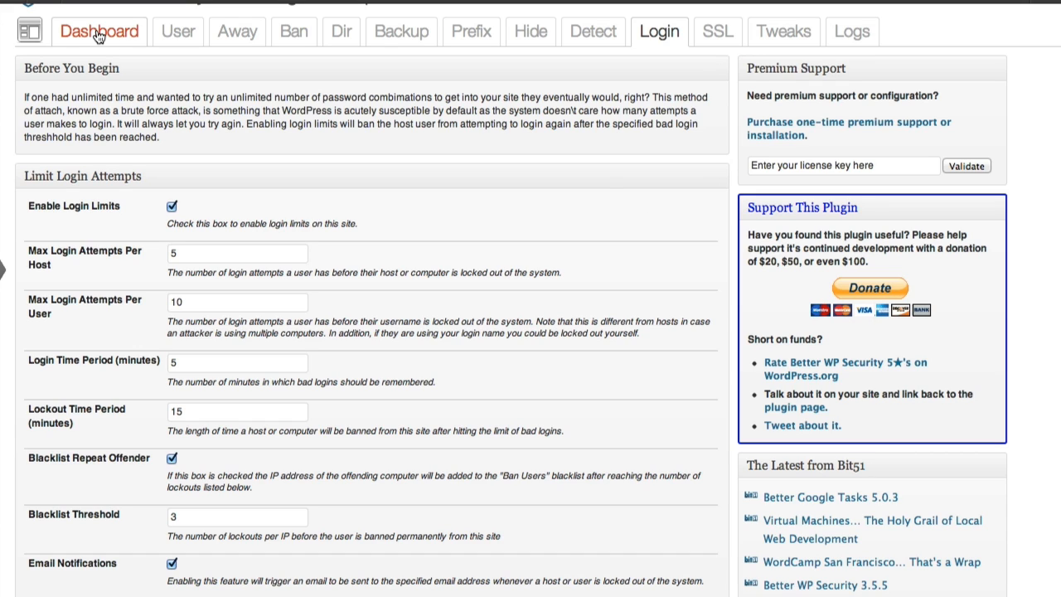
- Return to the Better WP Security Dashboard to review the updated System Status checklist
{"action": "left_click", "coordinate": [98, 32]}
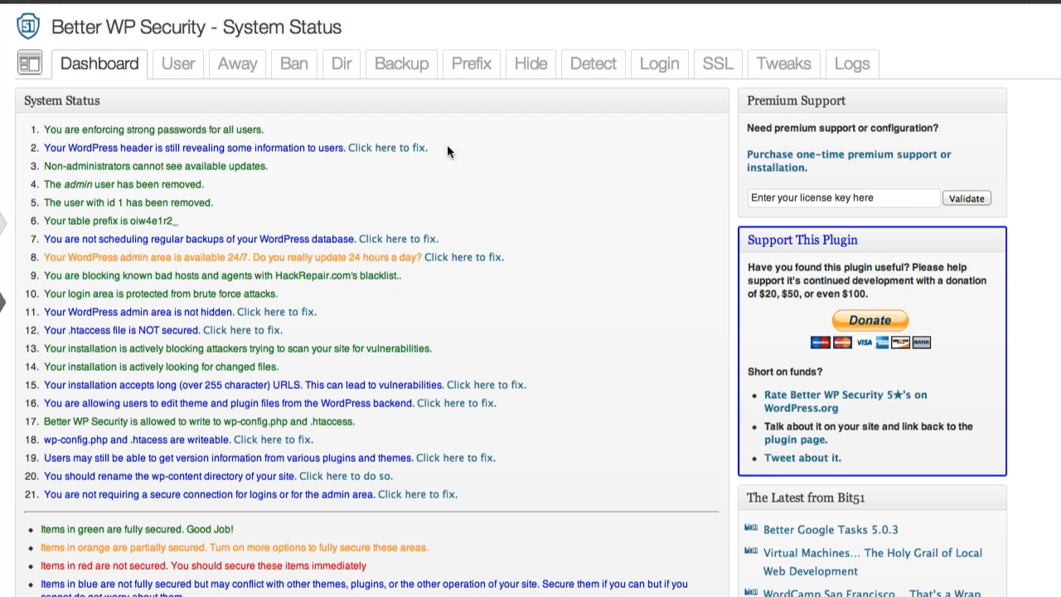
{"action": "mouse_move", "coordinate": [243, 330]}
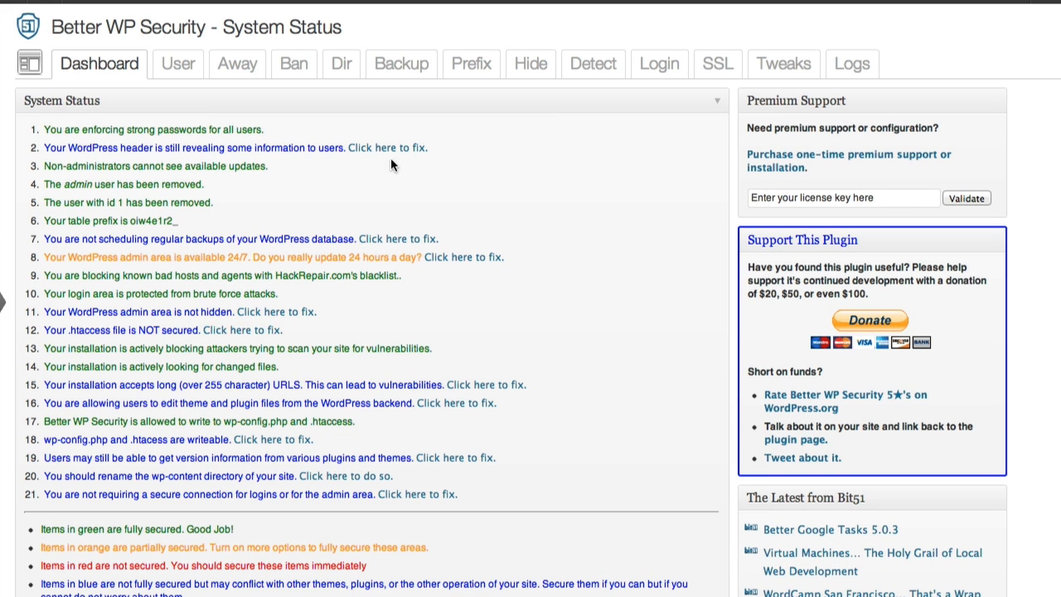
{"action": "mouse_move", "coordinate": [593, 175]}
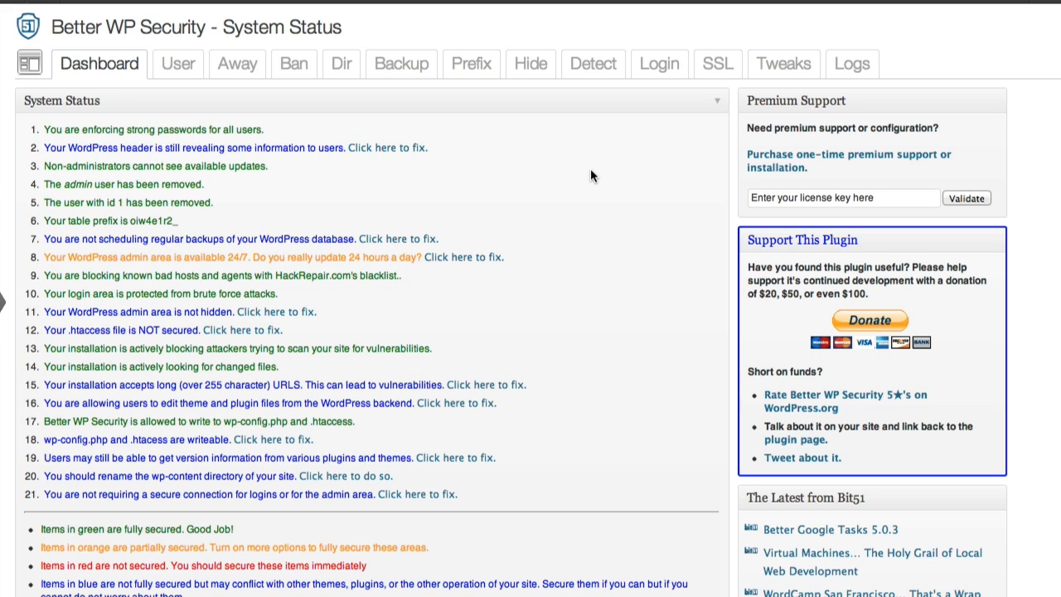